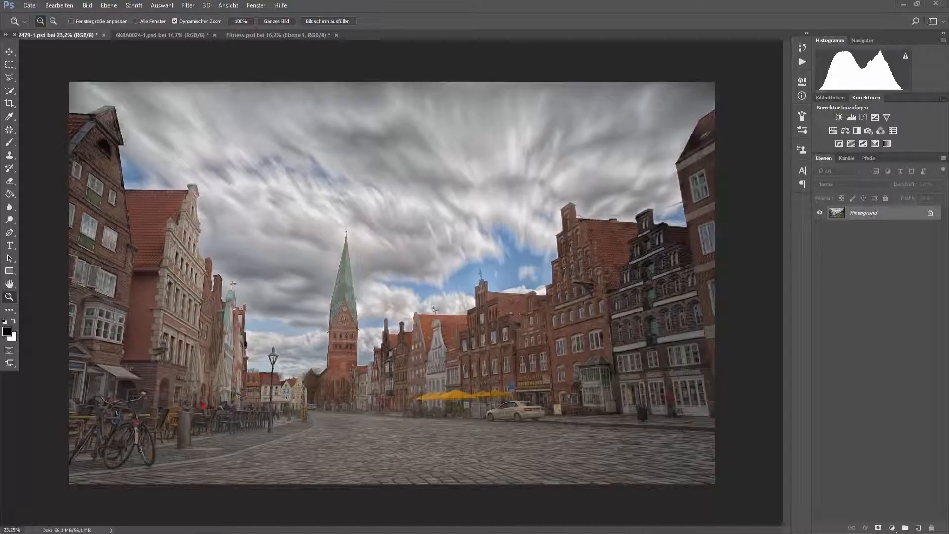
pyautogui.moveTo(526, 221)
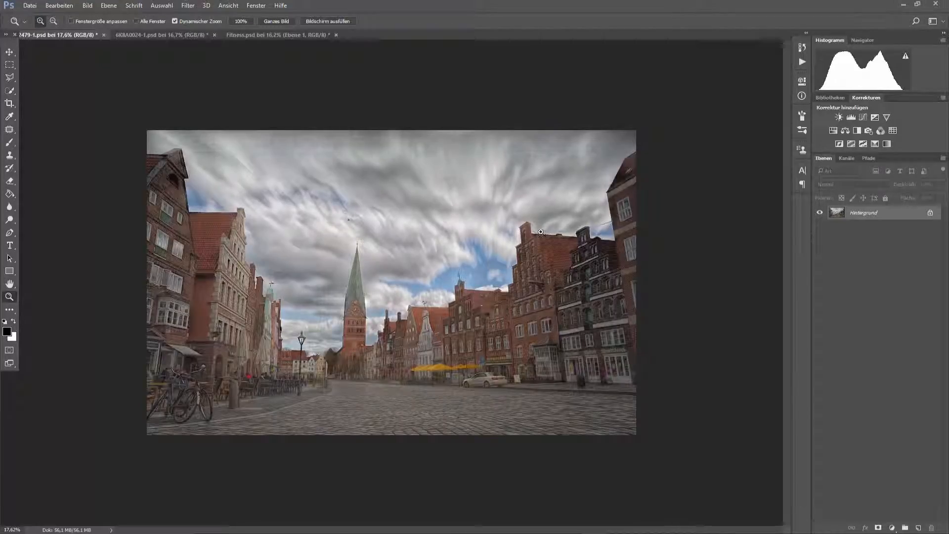
pyautogui.moveTo(552, 340)
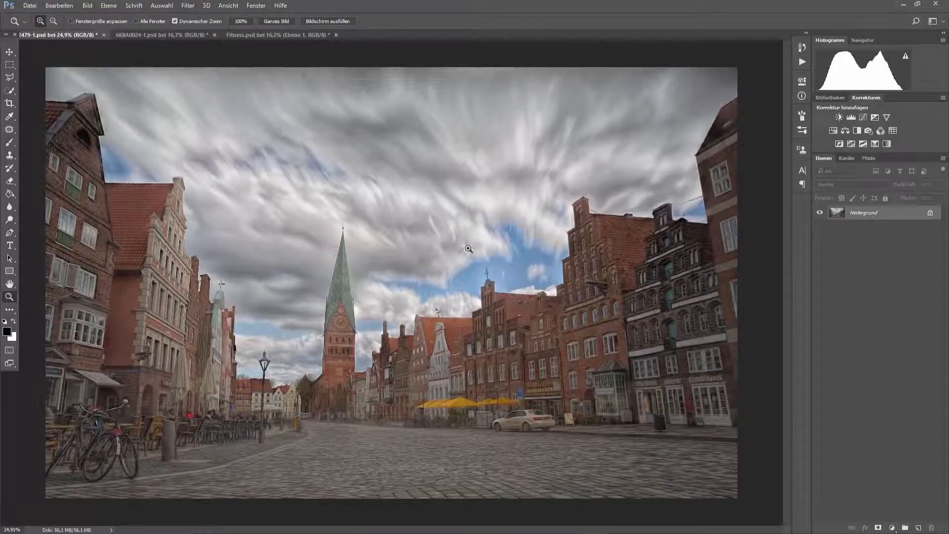
pyautogui.moveTo(455, 330)
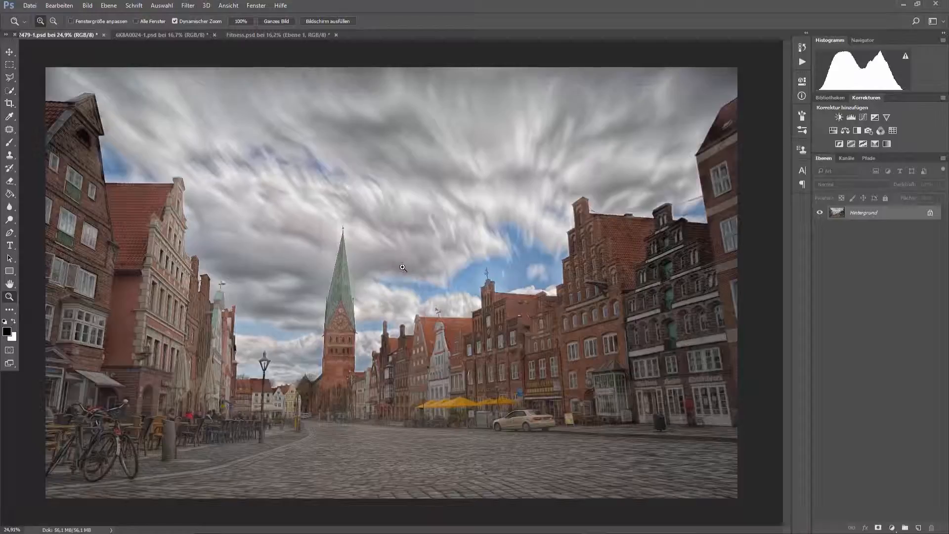
# Step: Create a new solid-colour fill layer (Farbfläche) with blend mode Weiches Licht and confirm
pyautogui.click(79, 5)
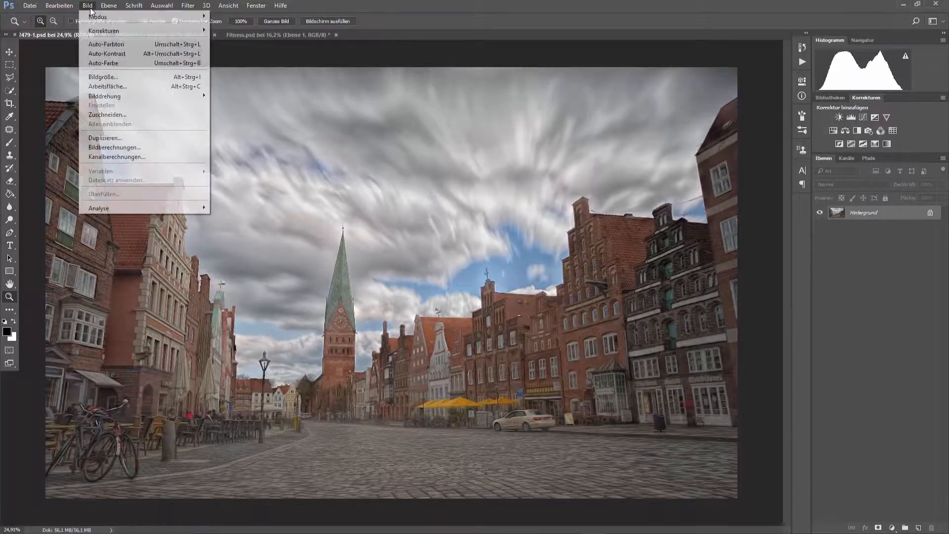
pyautogui.click(104, 5)
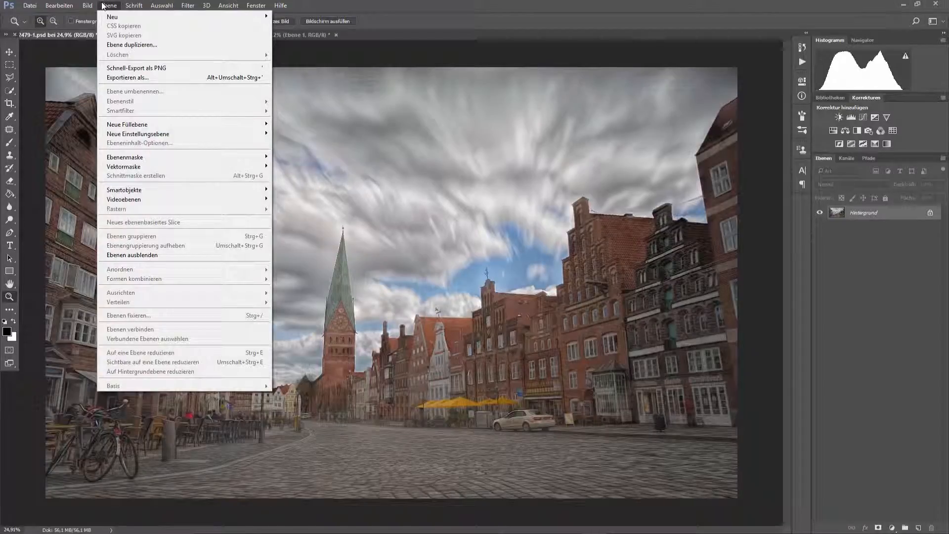
pyautogui.moveTo(153, 111)
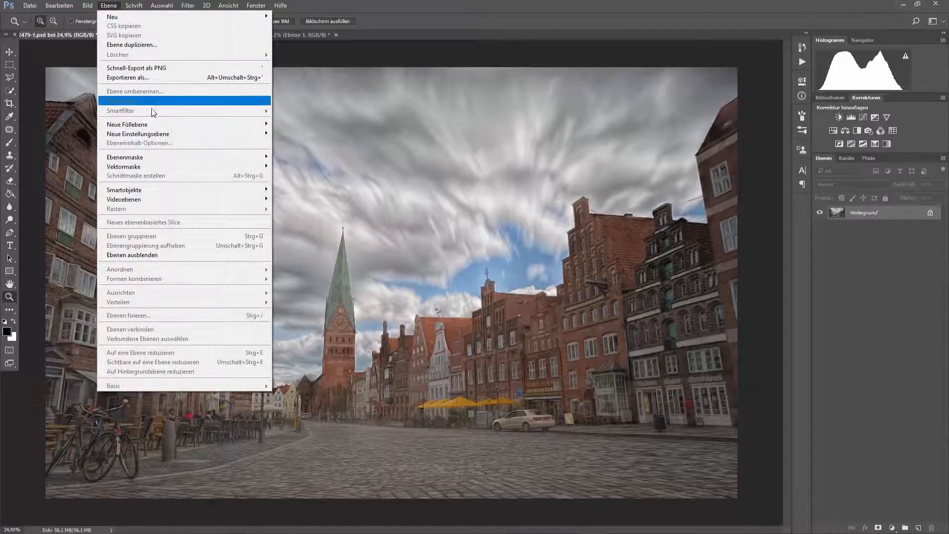
pyautogui.moveTo(157, 125)
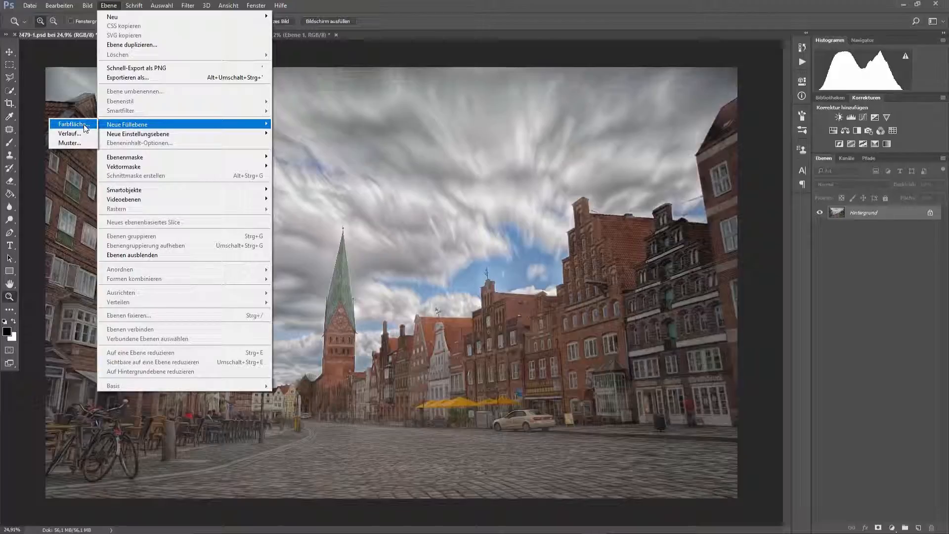
pyautogui.click(70, 124)
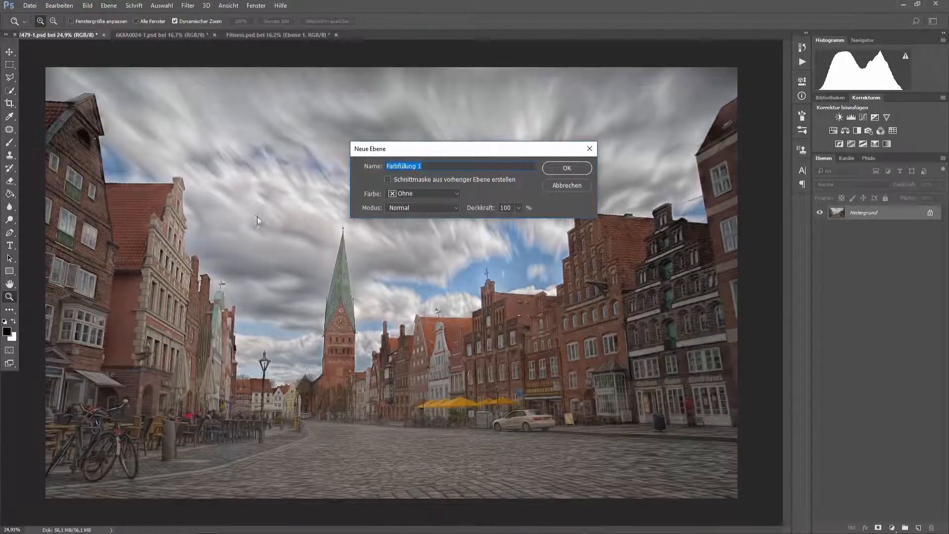
pyautogui.moveTo(405, 218)
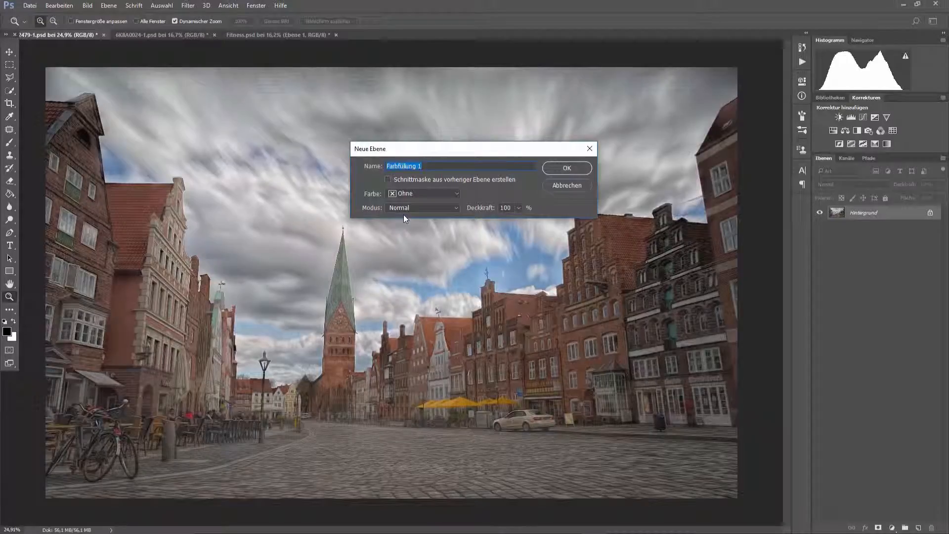
pyautogui.moveTo(410, 214)
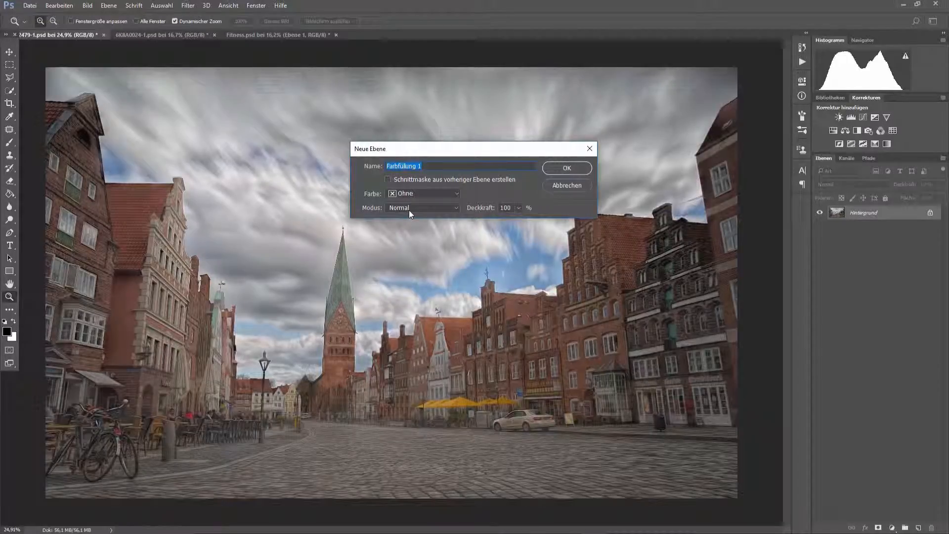
pyautogui.click(422, 208)
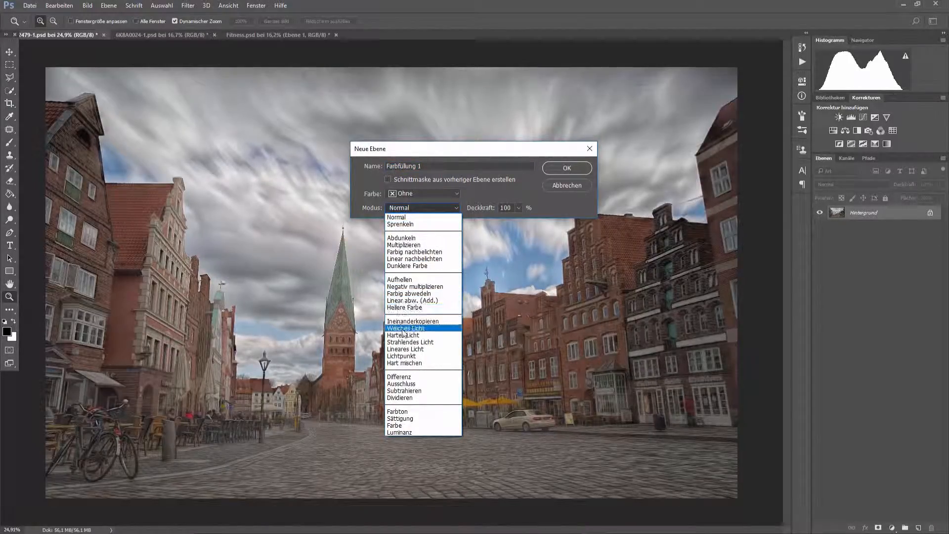
pyautogui.click(405, 328)
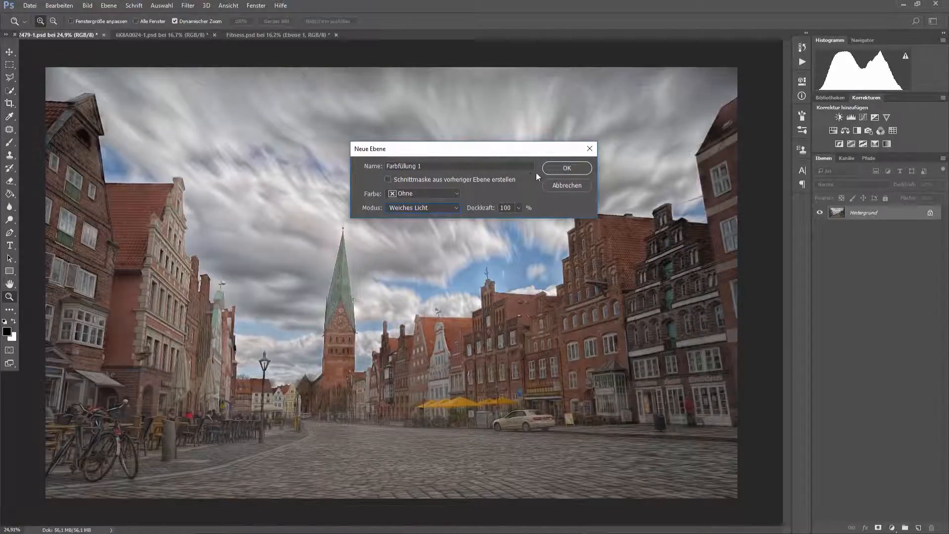
pyautogui.click(567, 168)
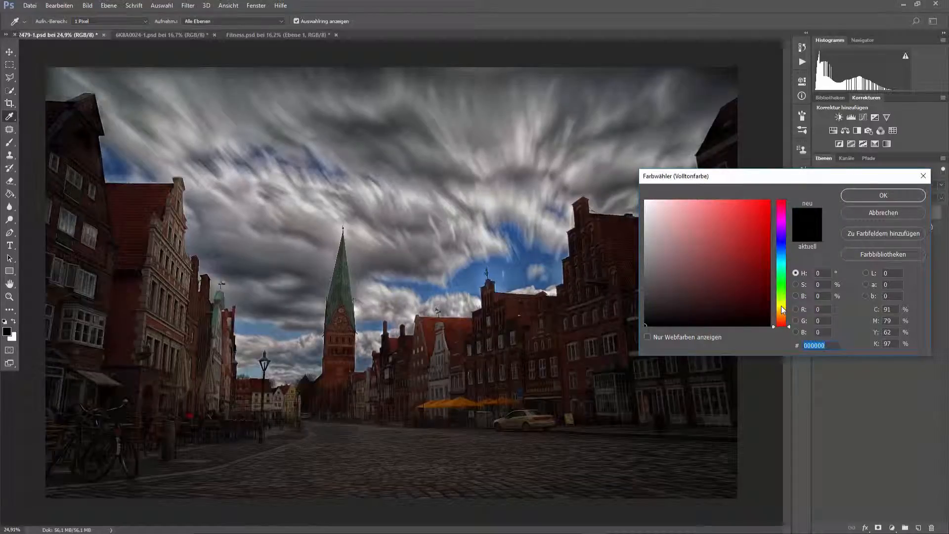
# Step: Pick an orange hue, settle on a dark muted brown in the colour field, confirm and view the whole photo
pyautogui.click(778, 307)
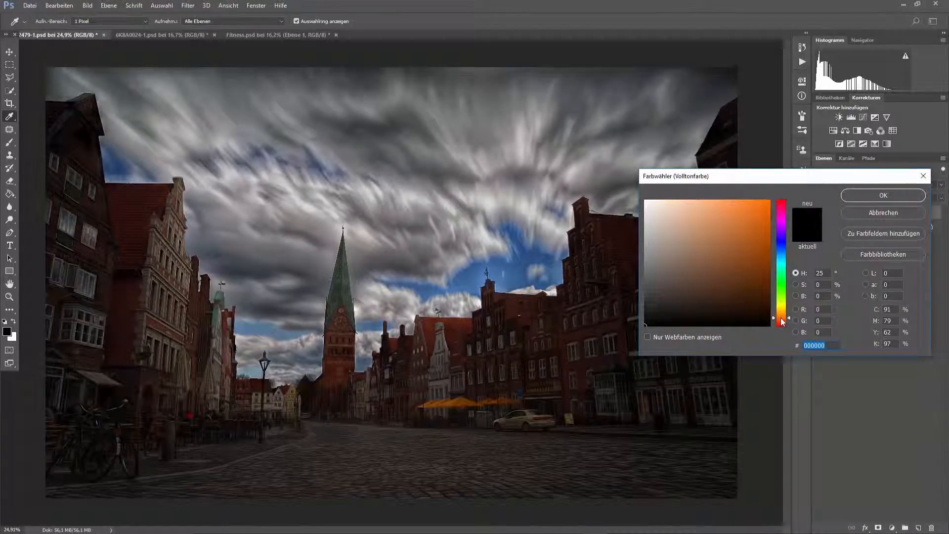
pyautogui.click(728, 242)
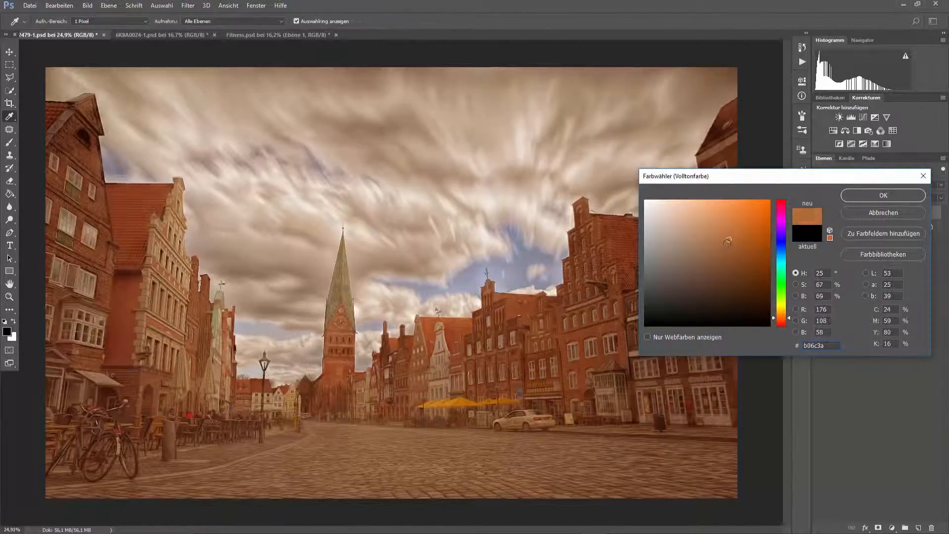
pyautogui.click(718, 256)
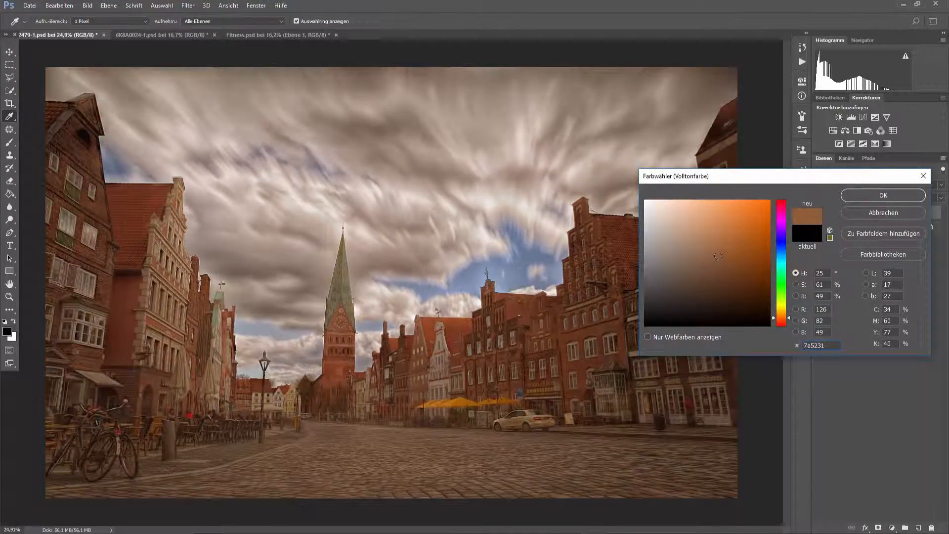
pyautogui.click(702, 275)
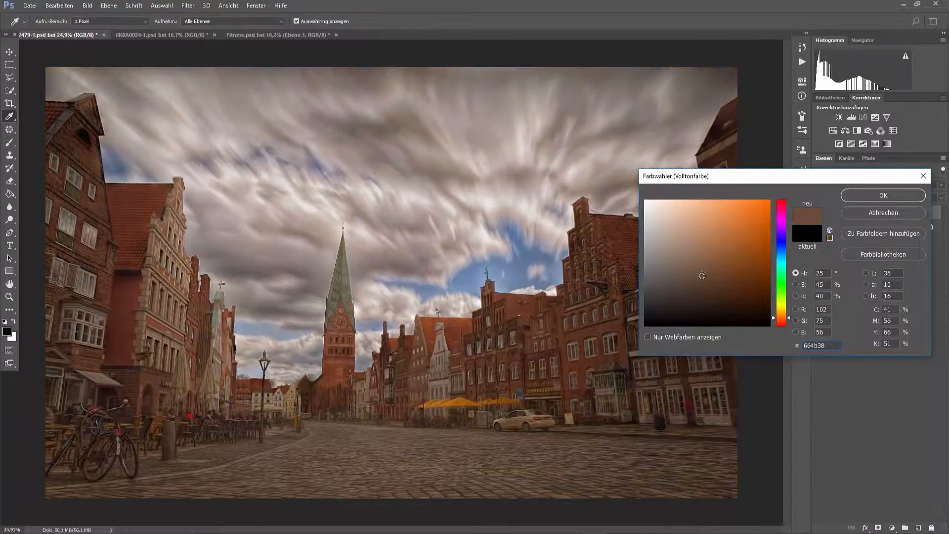
pyautogui.click(706, 273)
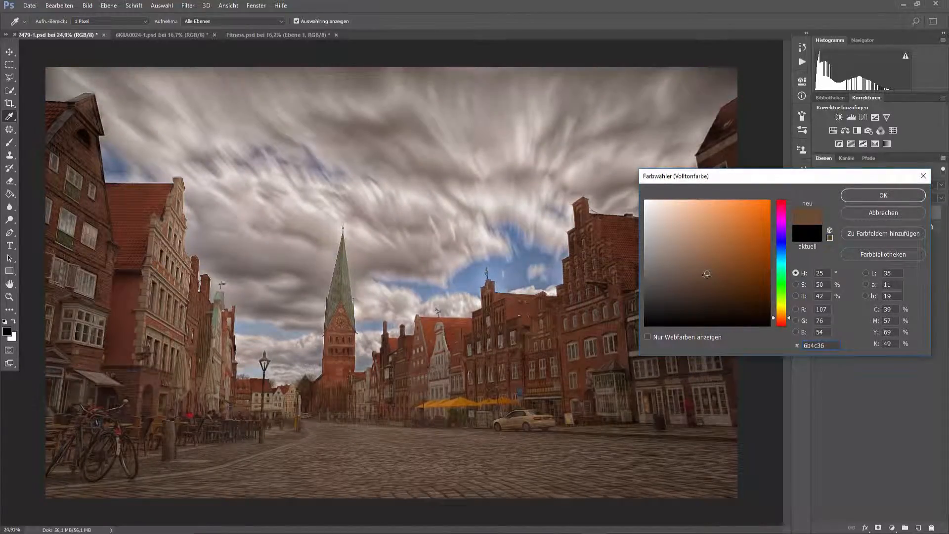
pyautogui.click(883, 195)
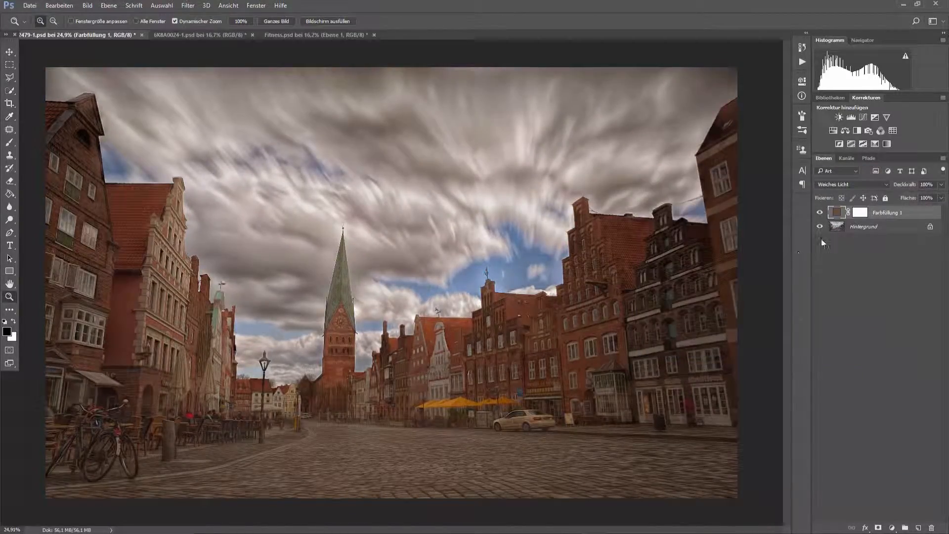
pyautogui.click(820, 211)
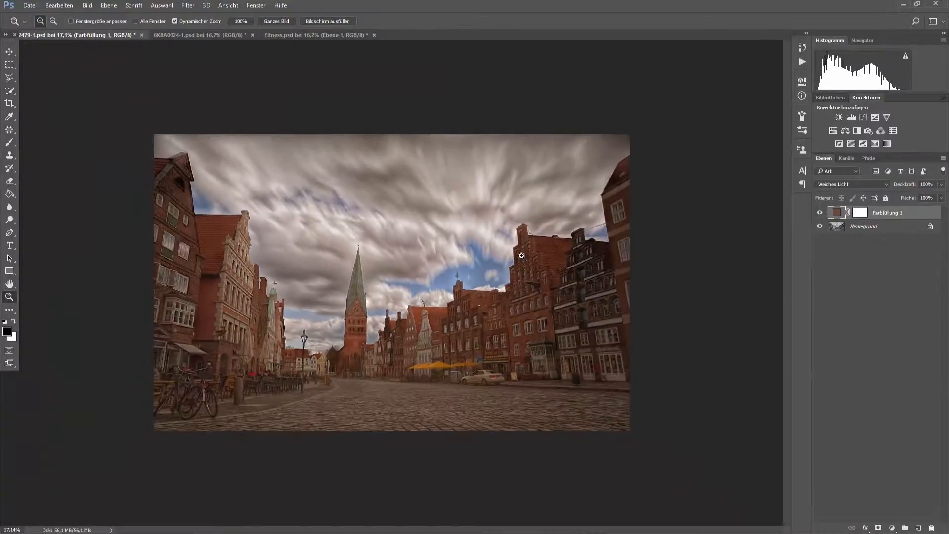
# Step: Add a Curves adjustment layer and drag the shadow point down to deepen the dark tones
pyautogui.click(832, 130)
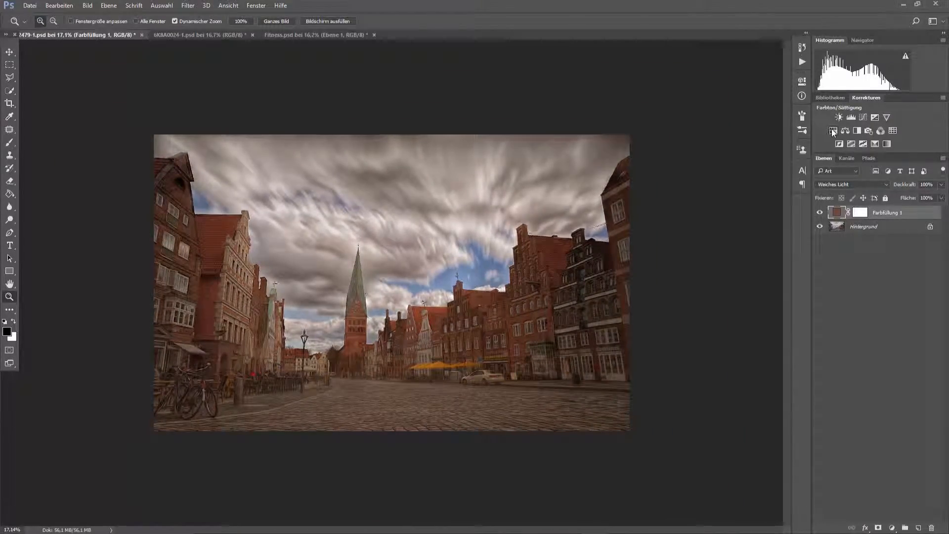
pyautogui.click(850, 117)
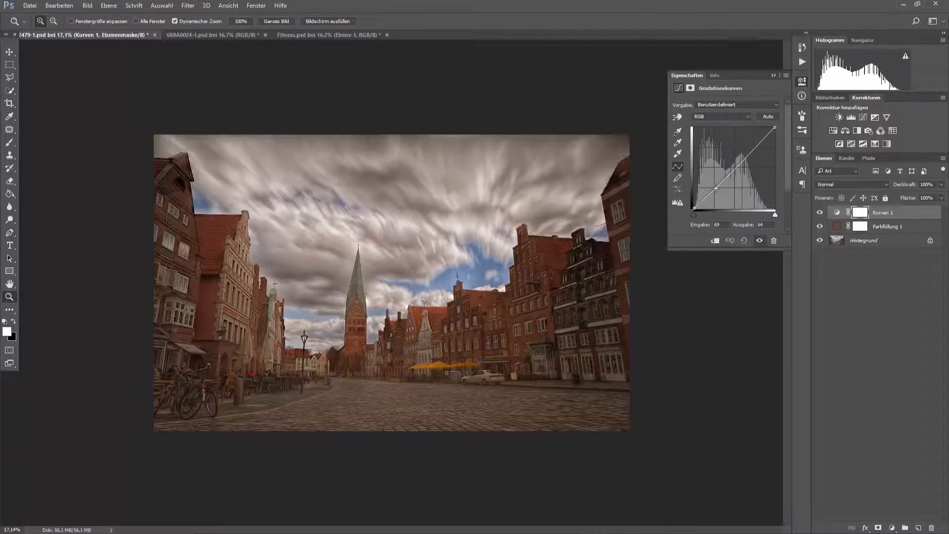
pyautogui.moveTo(716, 188); pyautogui.dragTo(717, 194)
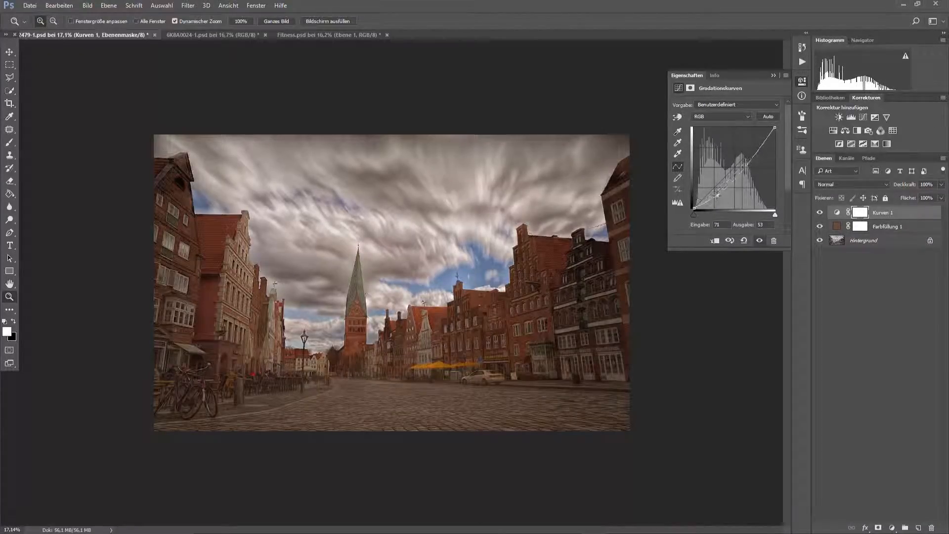
pyautogui.moveTo(715, 194); pyautogui.dragTo(715, 200)
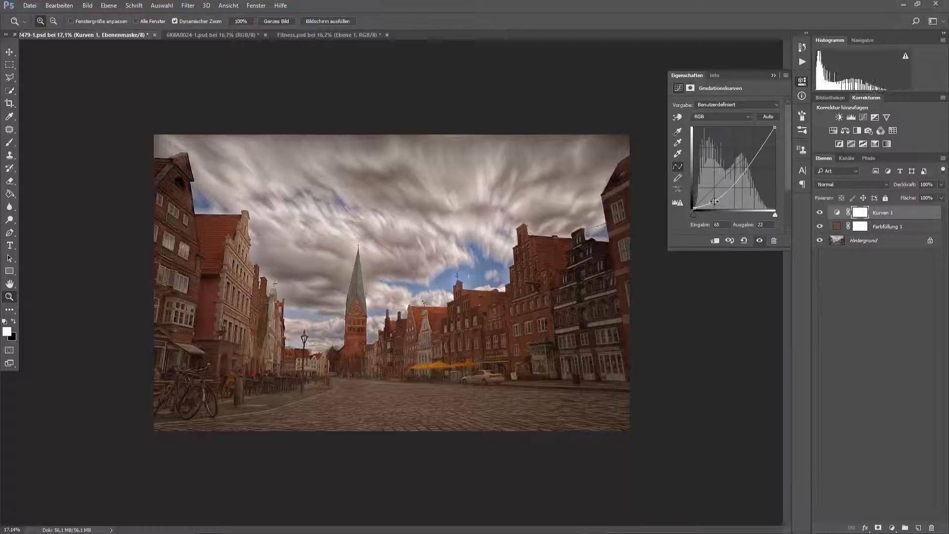
pyautogui.moveTo(716, 200); pyautogui.dragTo(724, 176)
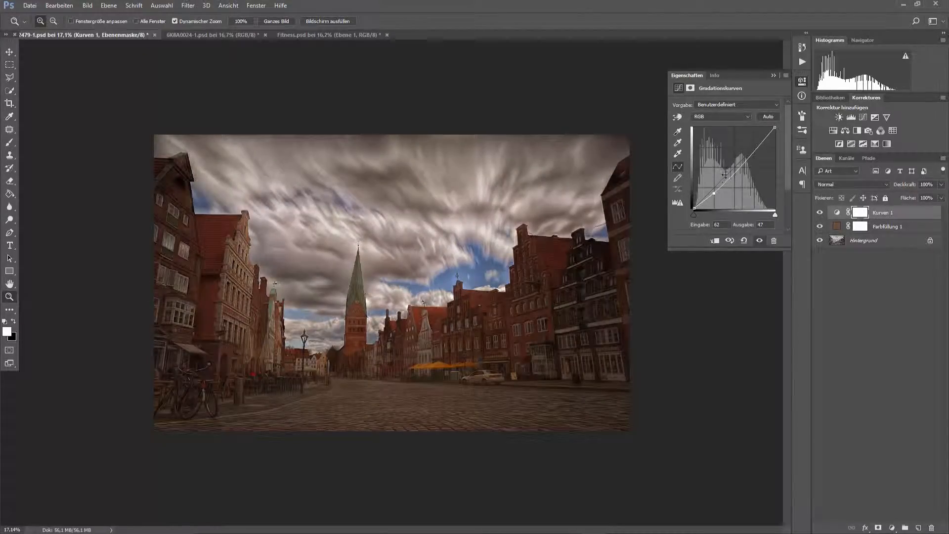
pyautogui.moveTo(724, 176); pyautogui.dragTo(754, 149)
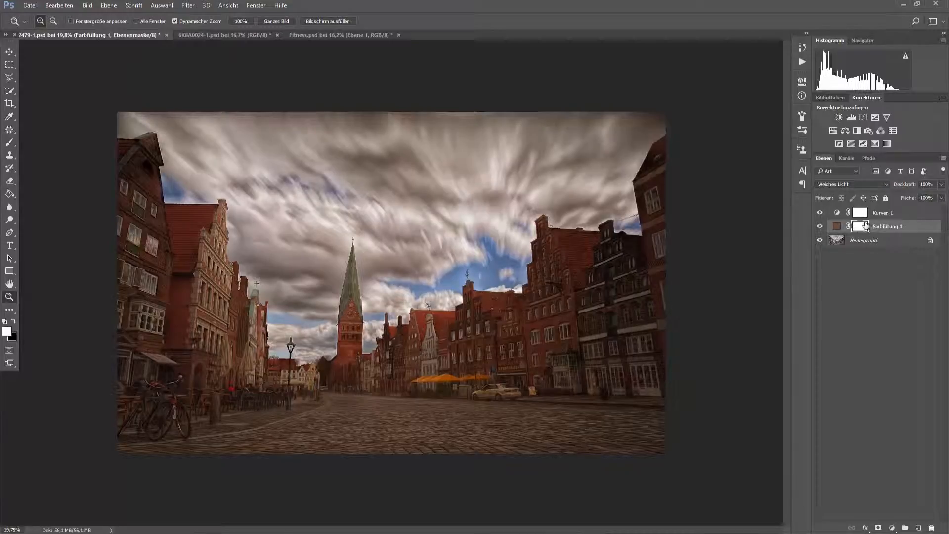
# Step: With a 2320 px black brush, paint the fill's mask over the upper-right sky to remove the brown tint
pyautogui.click(8, 89)
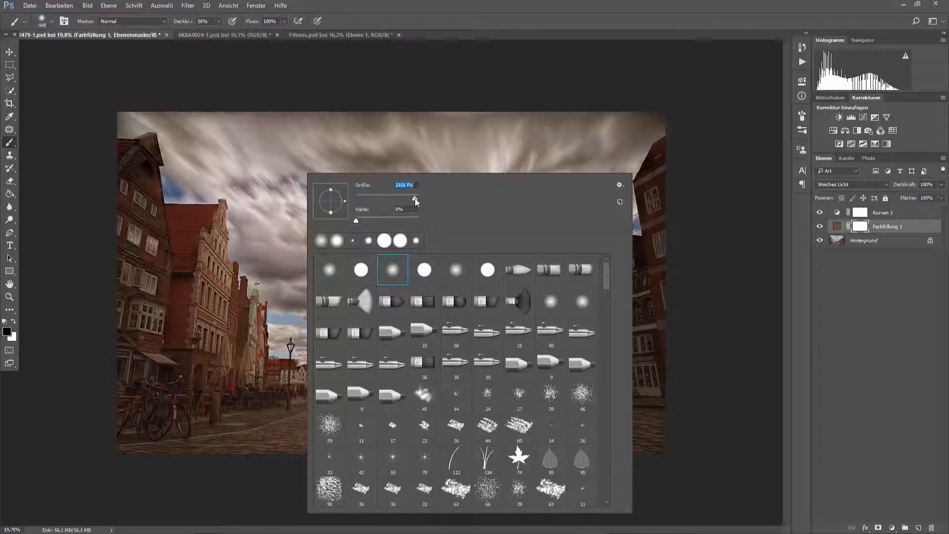
pyautogui.moveTo(403, 200); pyautogui.dragTo(417, 200)
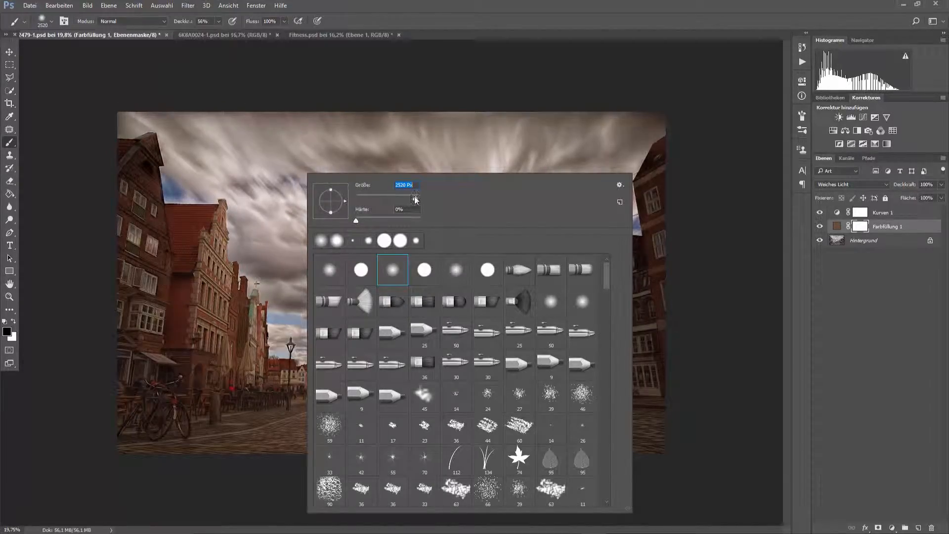
pyautogui.moveTo(414, 198); pyautogui.dragTo(417, 202)
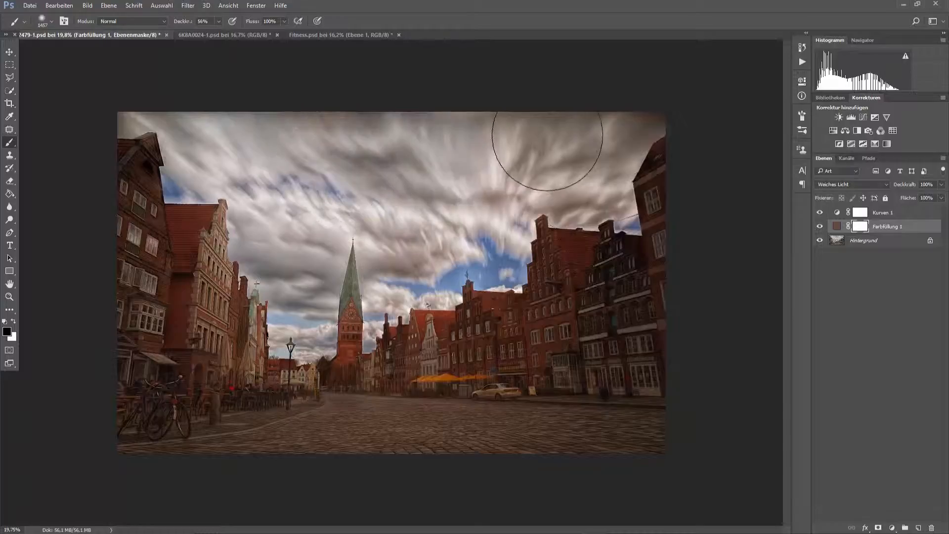
pyautogui.moveTo(545, 139); pyautogui.dragTo(594, 139)
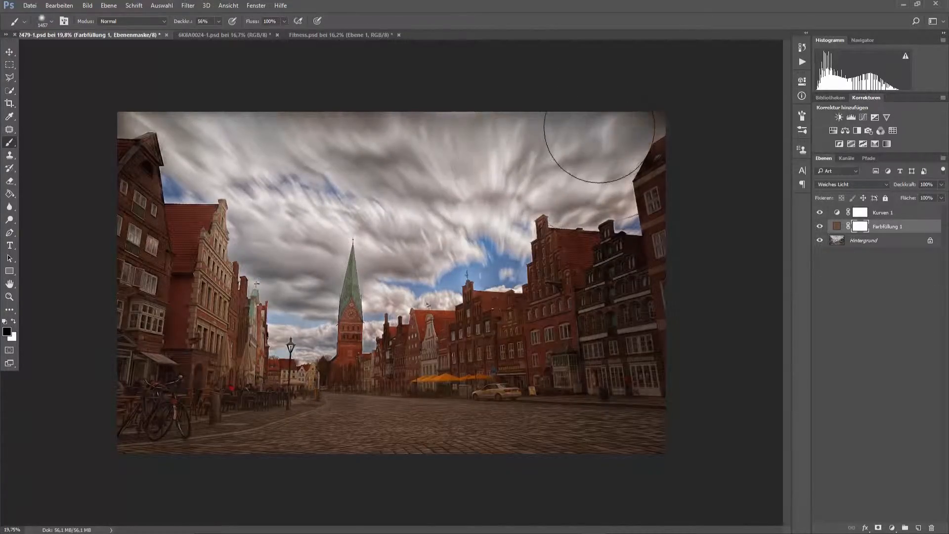
pyautogui.moveTo(419, 239)
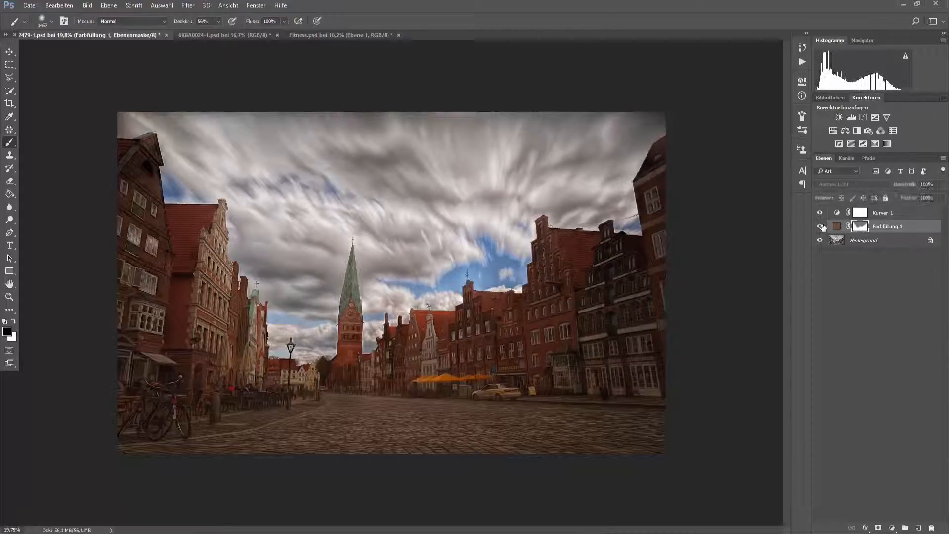
# Step: Disable and re-enable the Farbfüllung 1 mask to compare the scene with and without it
pyautogui.click(819, 226)
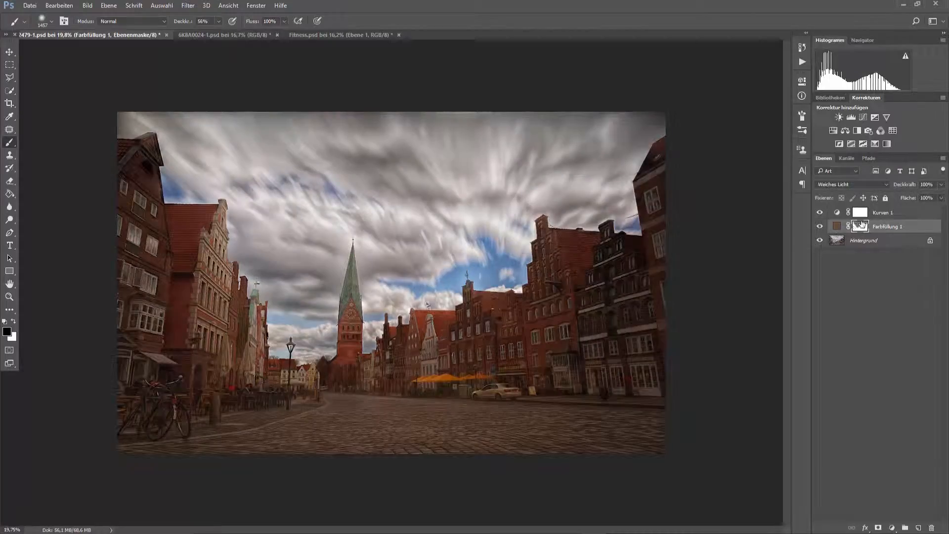
pyautogui.click(860, 225)
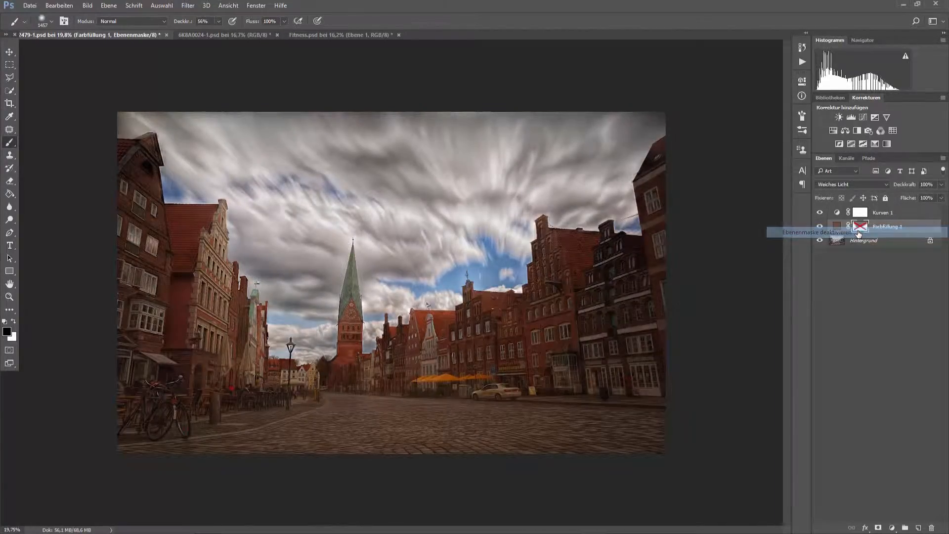
pyautogui.rightClick(860, 225)
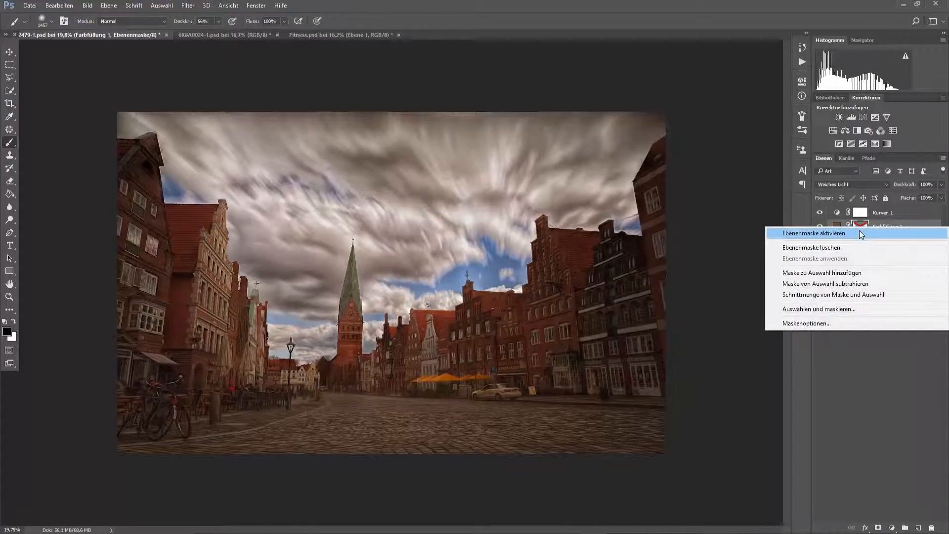
pyautogui.click(813, 232)
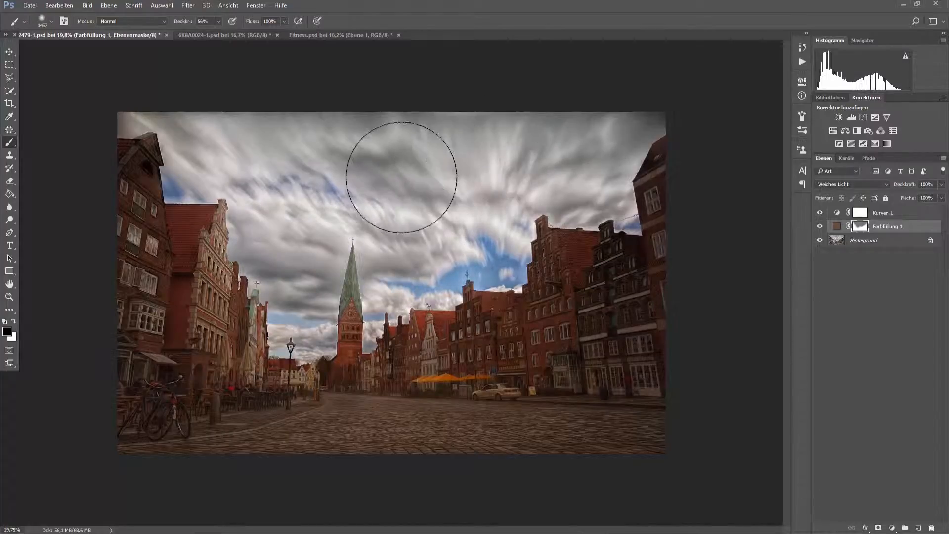
# Step: Paint more black over the sky on the mask, then toggle the mask again to check the result
pyautogui.moveTo(400, 176); pyautogui.dragTo(321, 200)
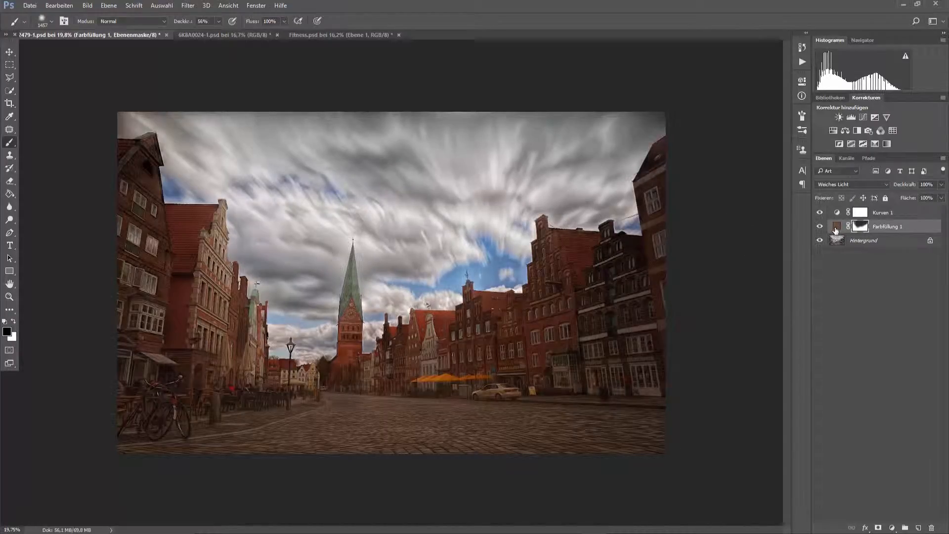
pyautogui.rightClick(864, 226)
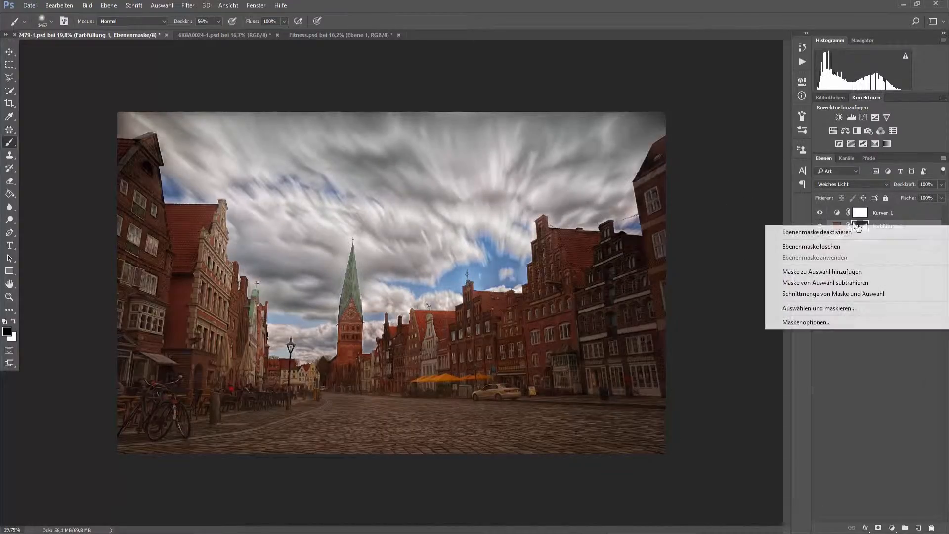
pyautogui.click(817, 231)
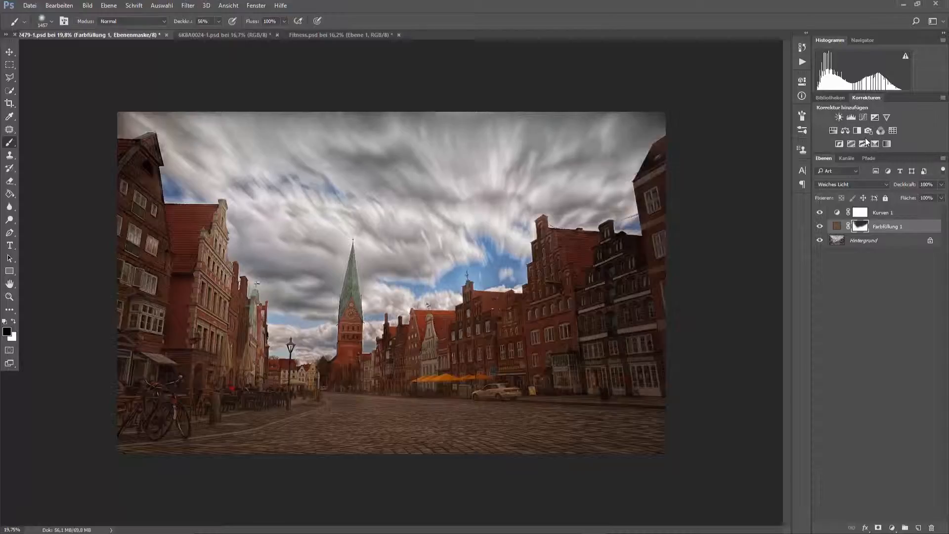
# Step: Paint white on the Farbfüllung 1 mask over the cobbled street to bring the brown tint back
pyautogui.click(859, 227)
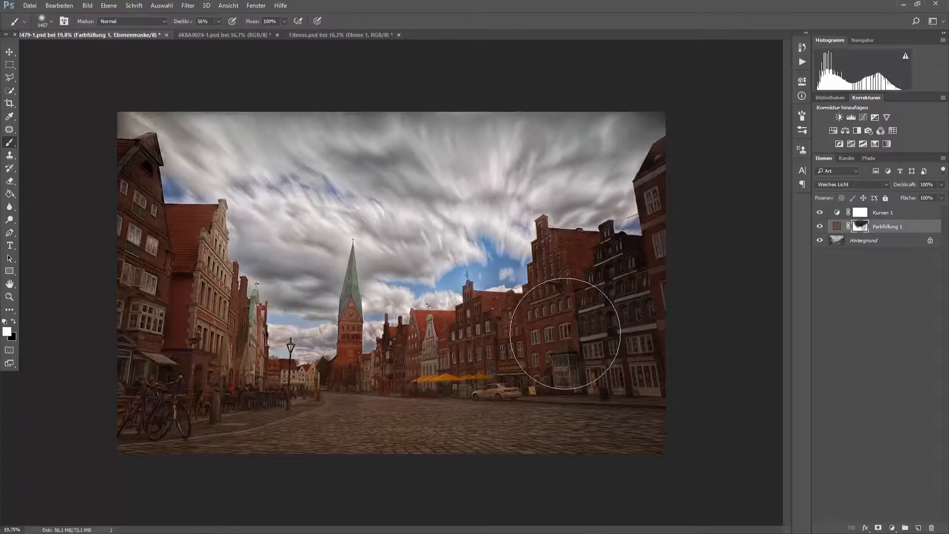
pyautogui.moveTo(473, 427)
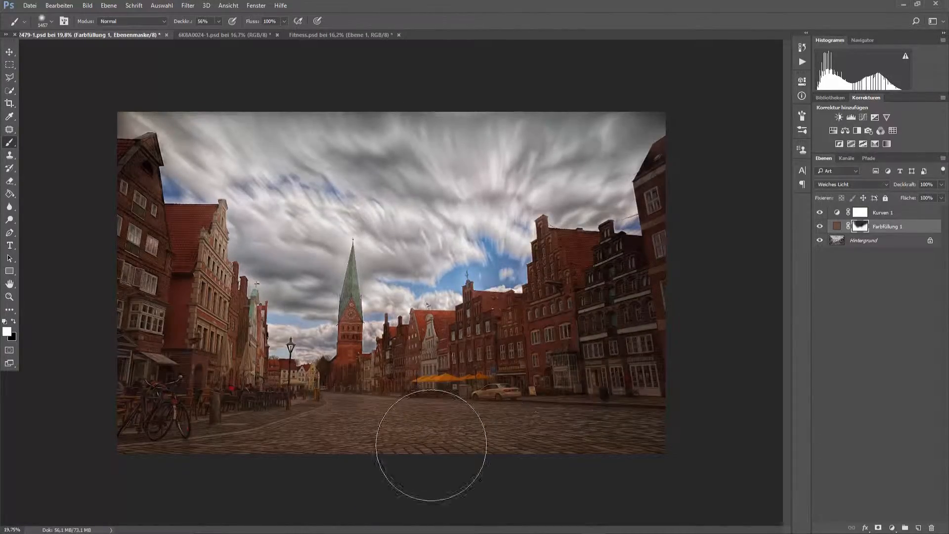
pyautogui.moveTo(431, 442); pyautogui.dragTo(565, 436)
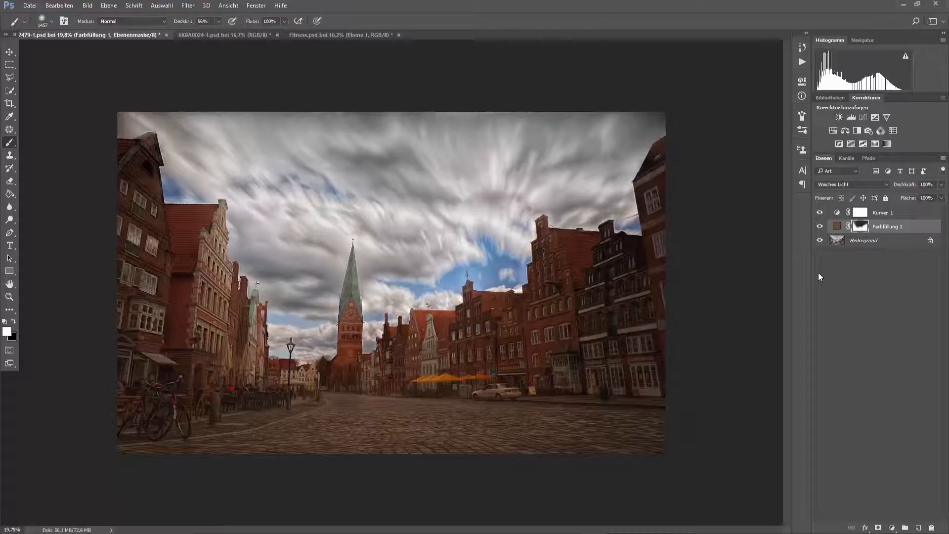
pyautogui.moveTo(699, 203)
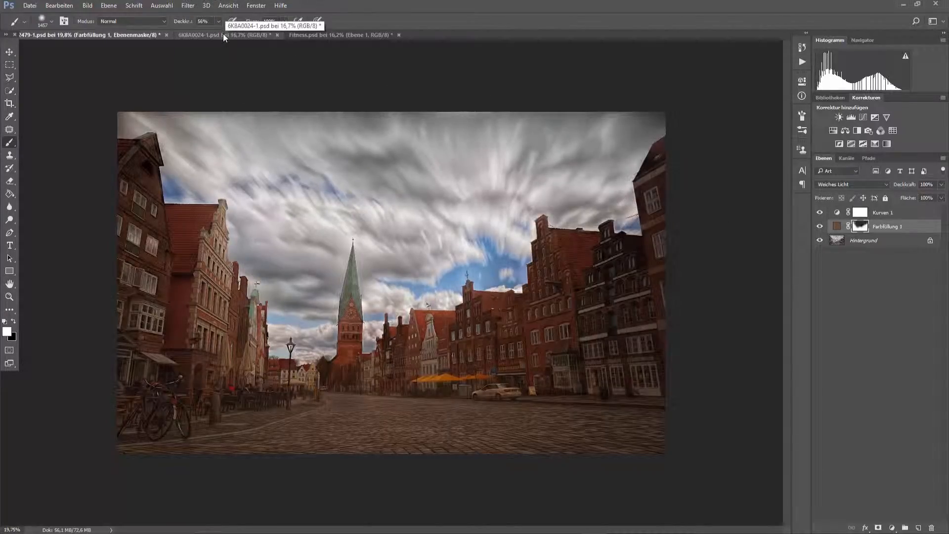
# Step: Switch to the 6K8A0024-1.psd portrait of the red-haired woman
pyautogui.click(218, 36)
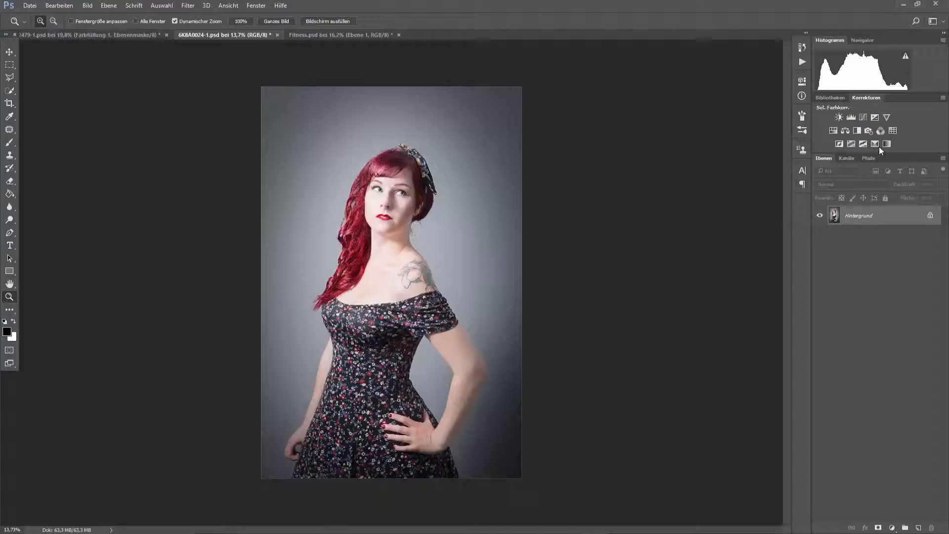
pyautogui.moveTo(874, 144)
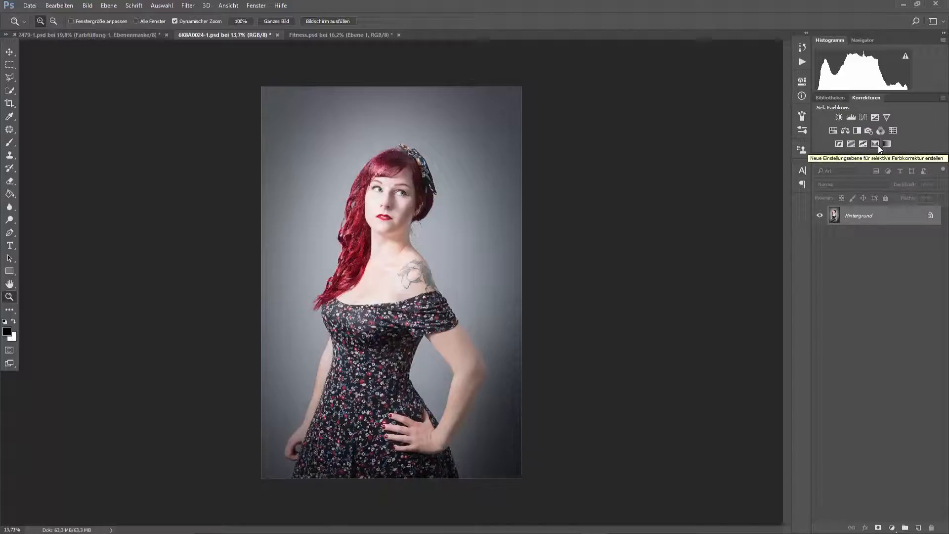
# Step: Add a Selective Color layer and shift Neutrals to +24 cyan, +11 magenta, +7 yellow
pyautogui.click(874, 144)
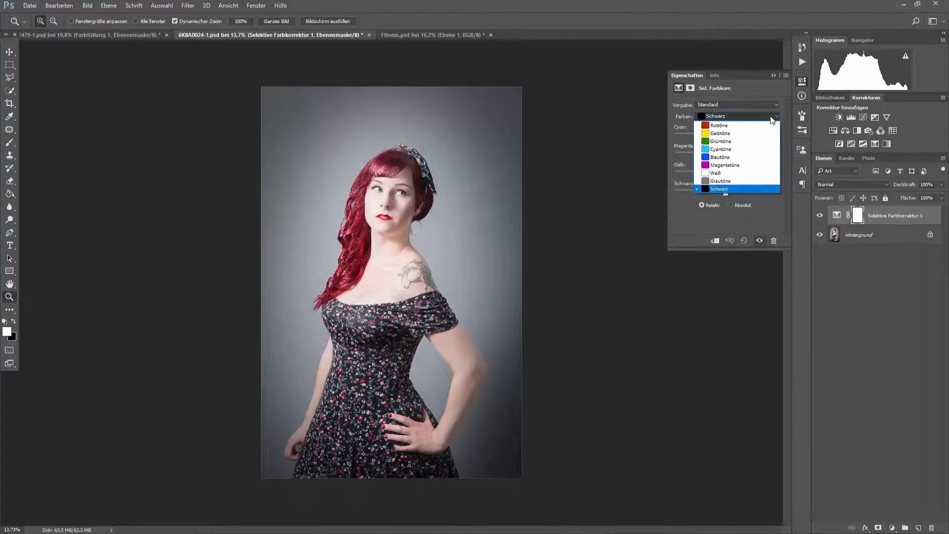
pyautogui.click(720, 180)
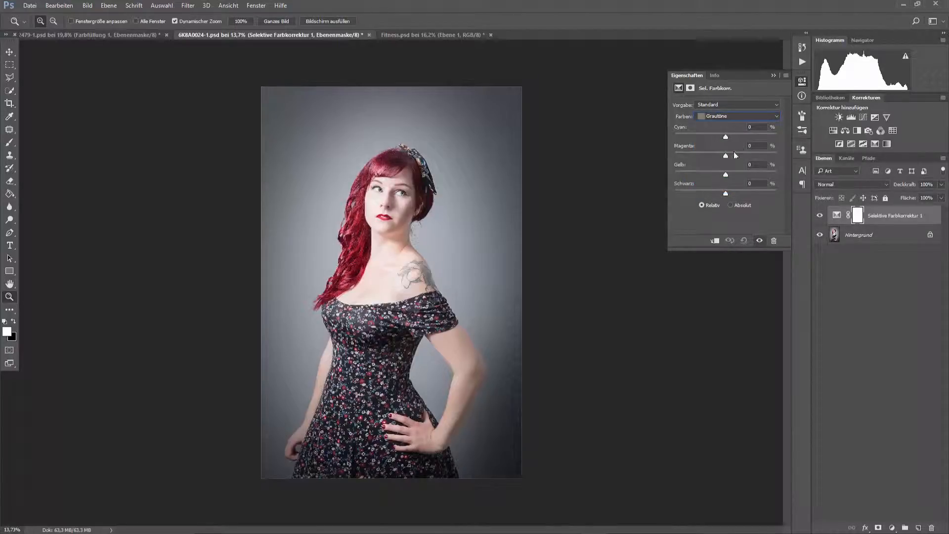
pyautogui.click(738, 116)
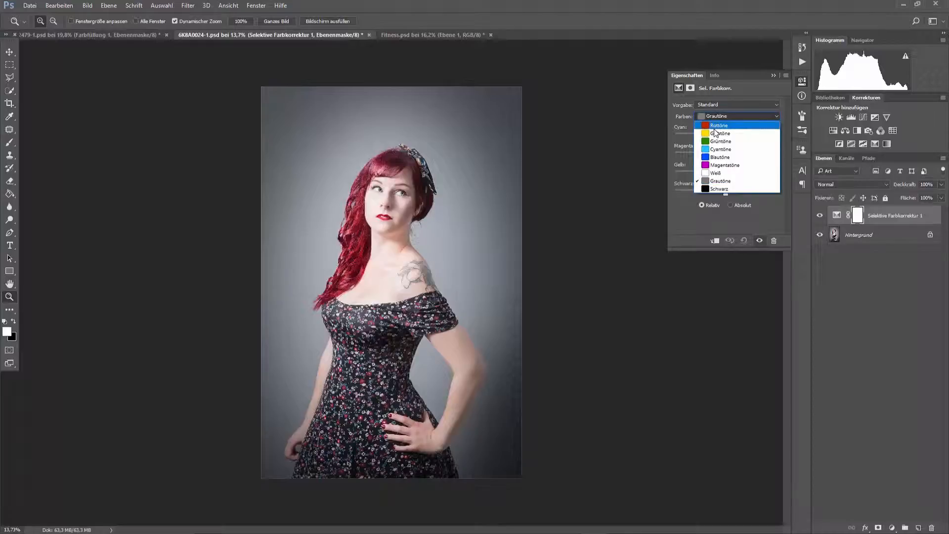
pyautogui.moveTo(720, 189)
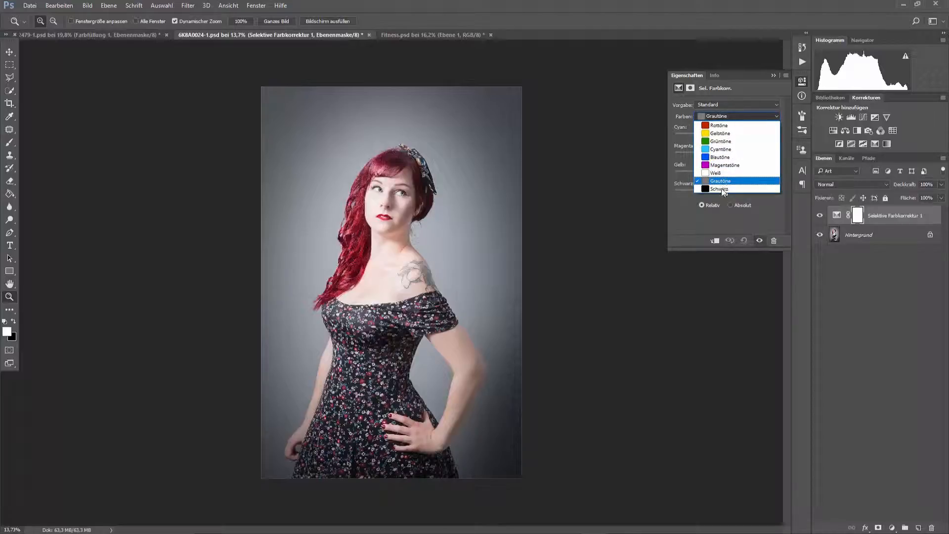
pyautogui.moveTo(726, 125)
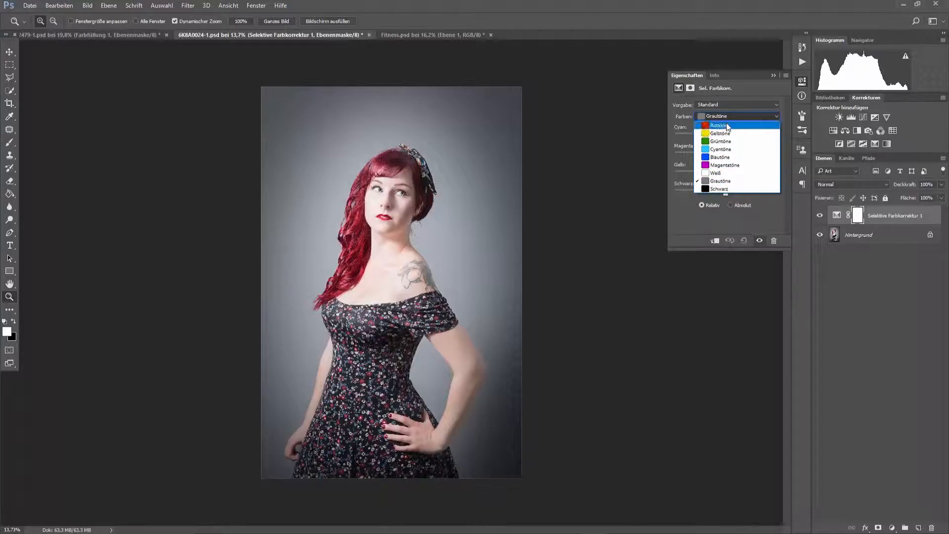
pyautogui.moveTo(737, 133)
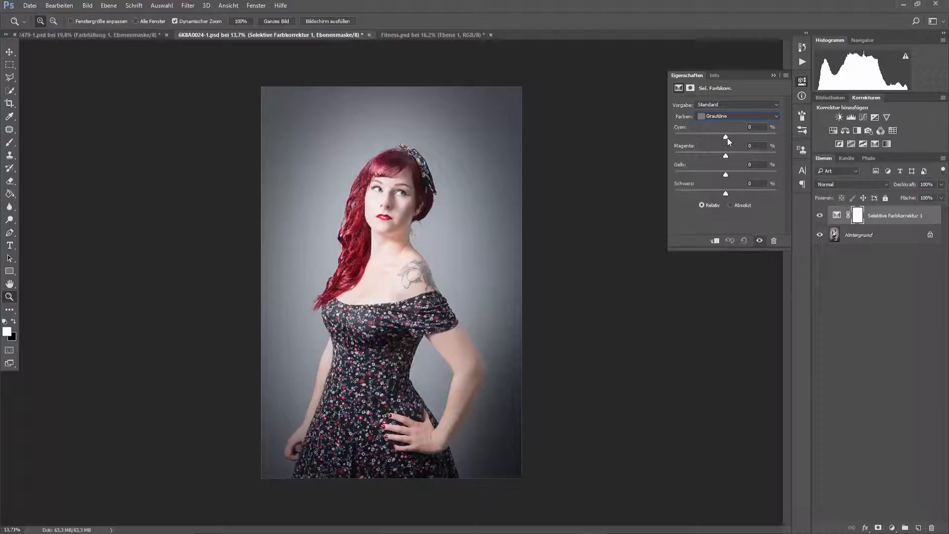
pyautogui.moveTo(725, 138); pyautogui.dragTo(737, 137)
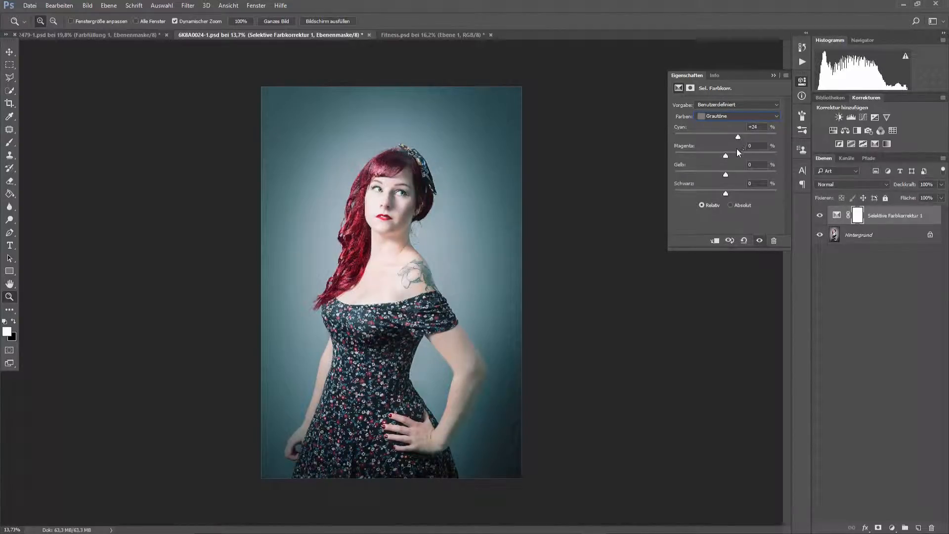
pyautogui.moveTo(725, 155); pyautogui.dragTo(731, 155)
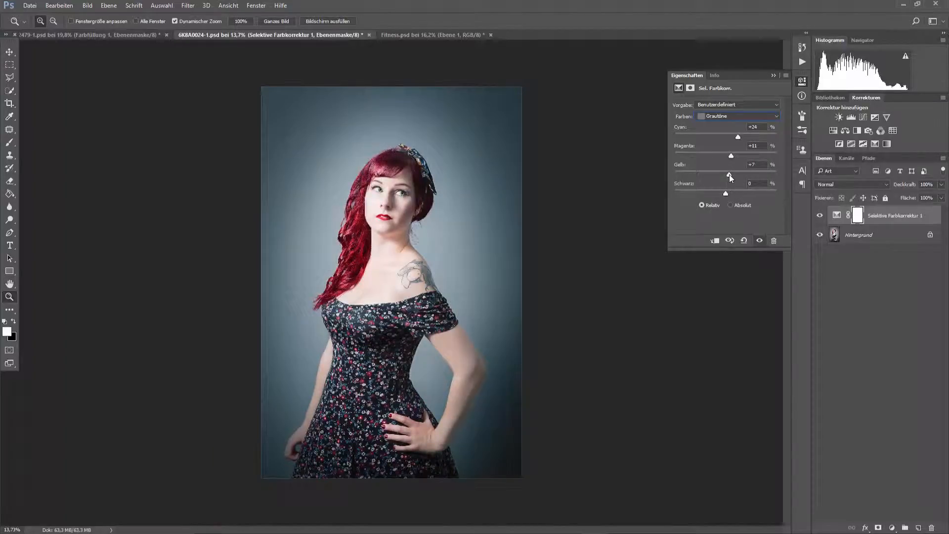
pyautogui.moveTo(724, 193); pyautogui.dragTo(722, 192)
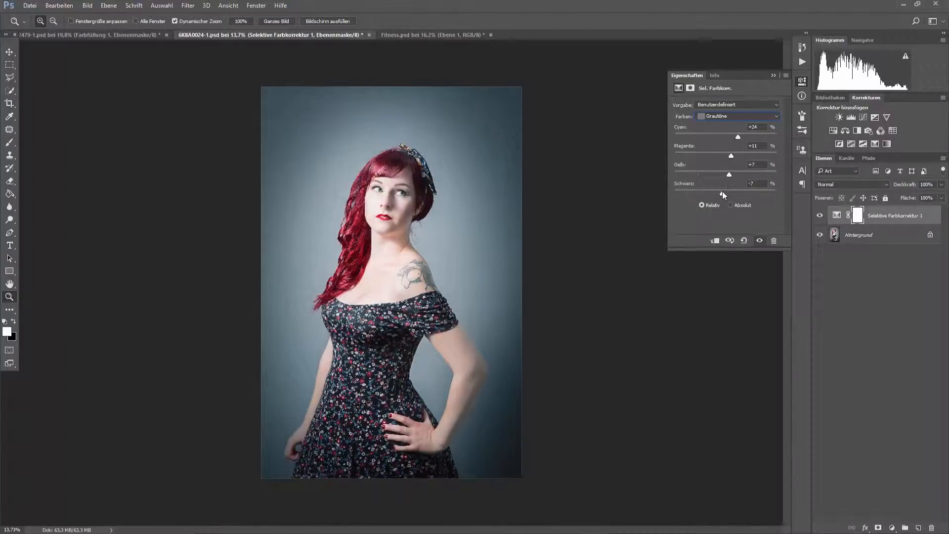
# Step: Try darkening the neutrals with black, then bring the Black slider back to 0
pyautogui.moveTo(717, 193); pyautogui.dragTo(733, 192)
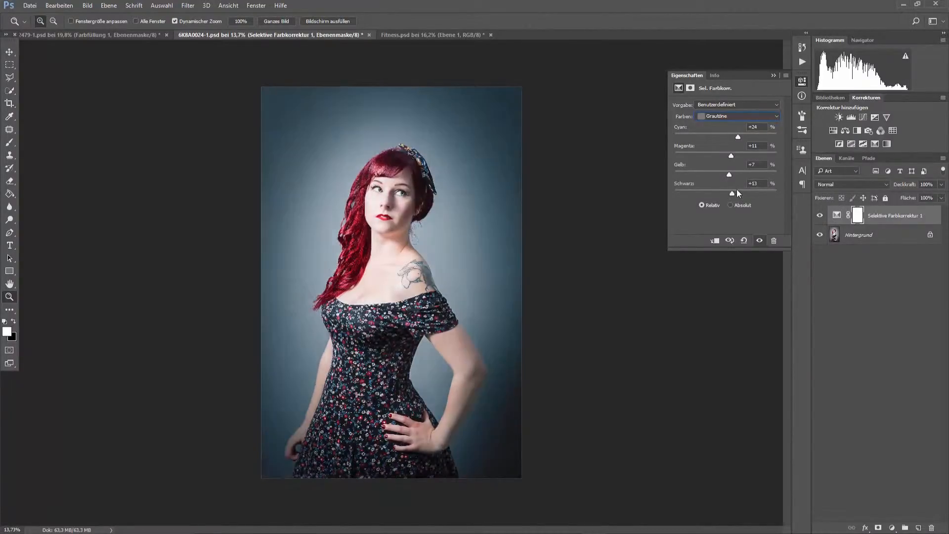
pyautogui.moveTo(731, 193); pyautogui.dragTo(724, 193)
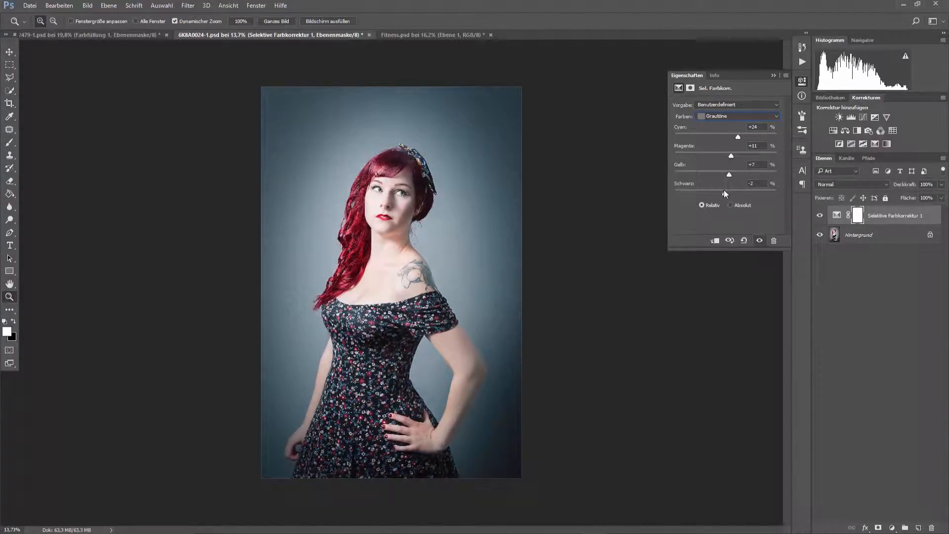
pyautogui.moveTo(729, 175); pyautogui.dragTo(725, 175)
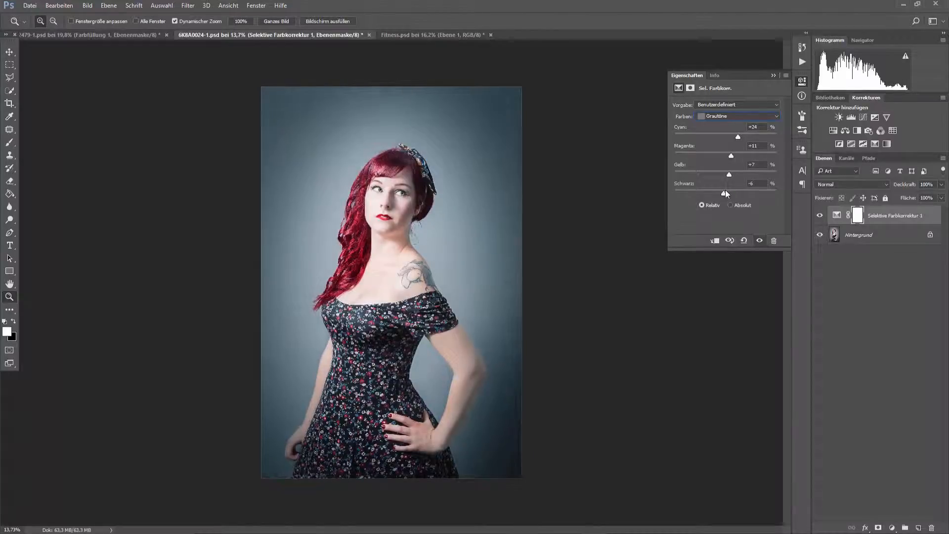
pyautogui.moveTo(725, 192); pyautogui.dragTo(725, 193)
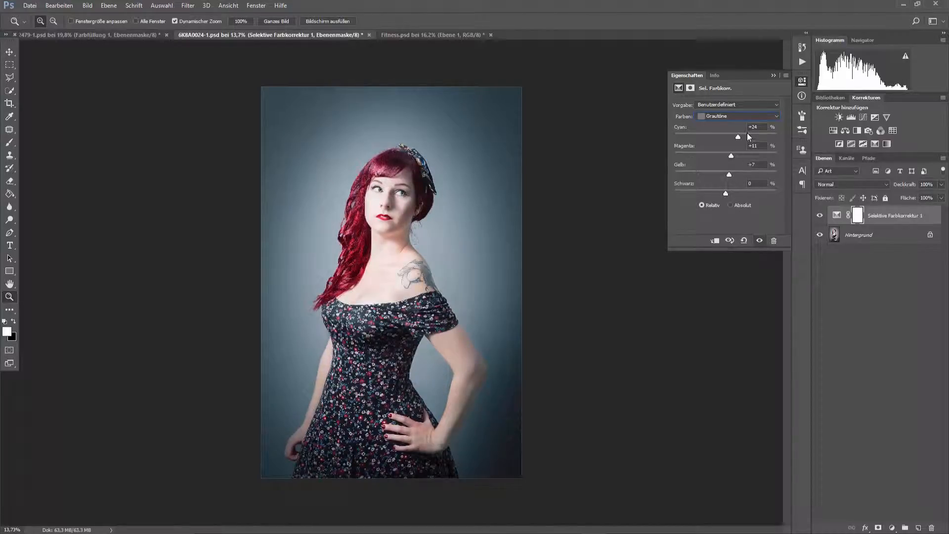
# Step: Switch the colour range to Blacks and nudge cyan, magenta, yellow and black to deepen the dress tones
pyautogui.click(738, 117)
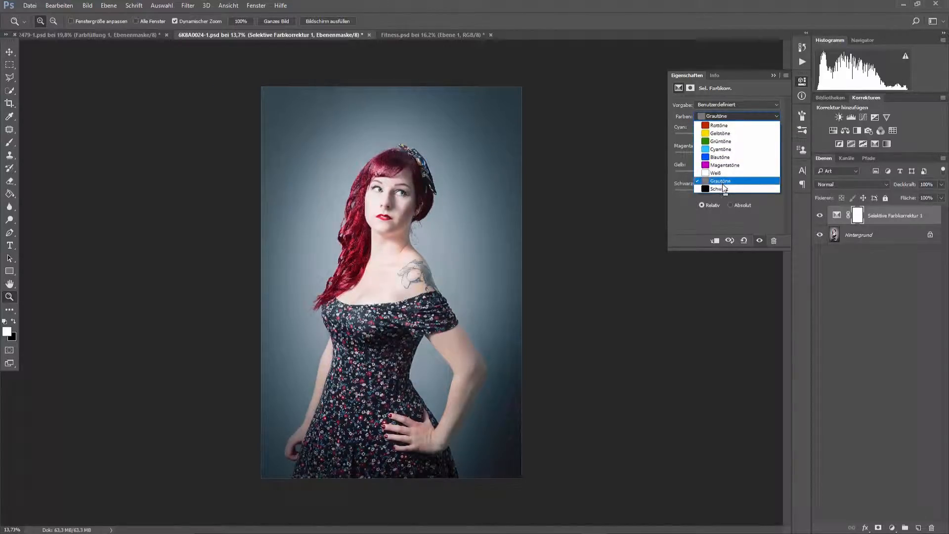
pyautogui.click(718, 188)
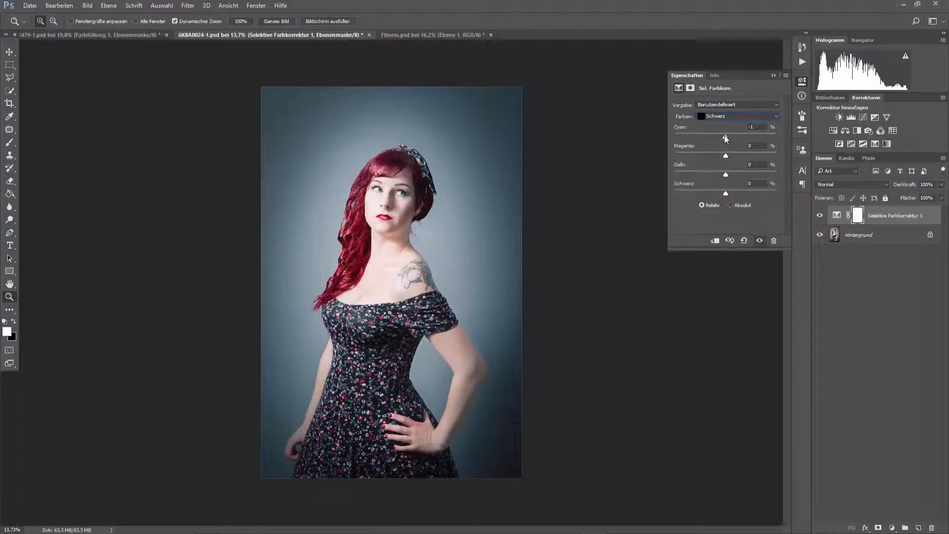
pyautogui.moveTo(725, 138); pyautogui.dragTo(733, 138)
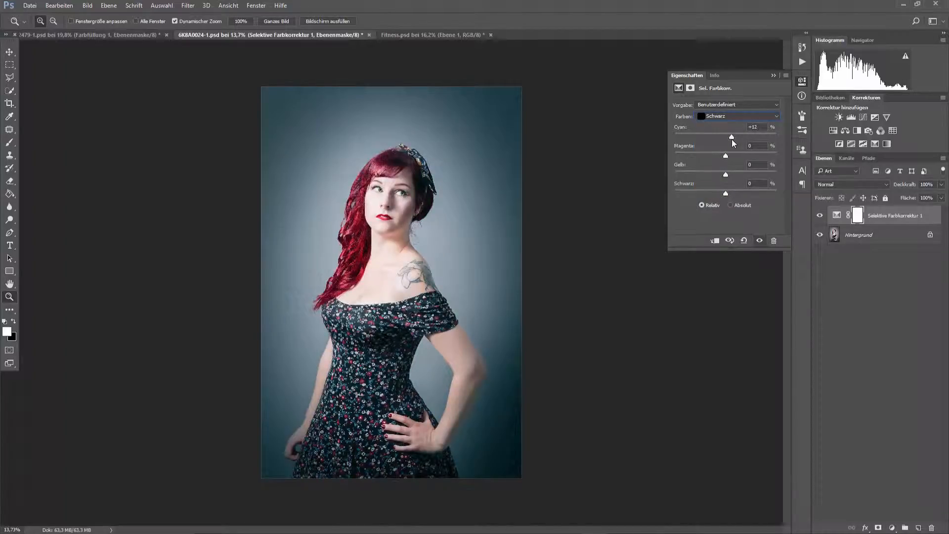
pyautogui.moveTo(725, 155); pyautogui.dragTo(731, 155)
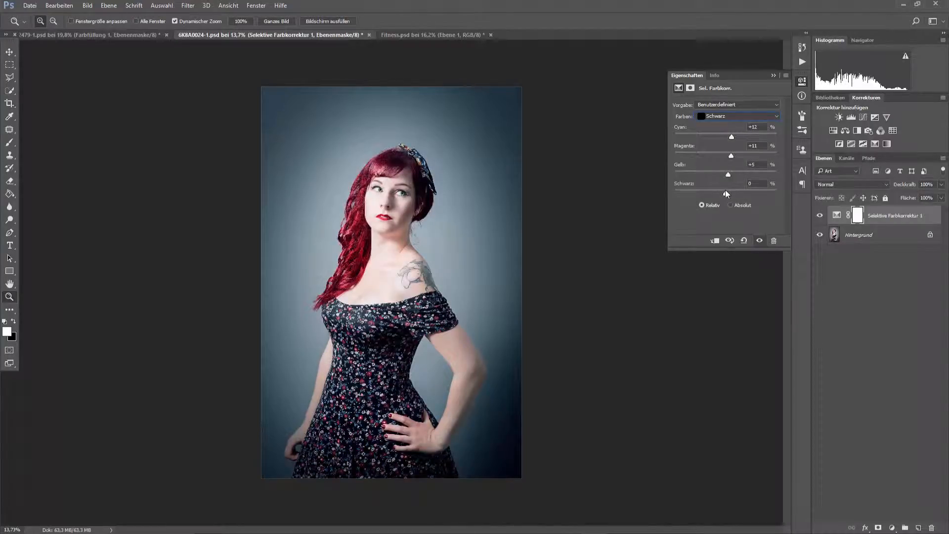
pyautogui.moveTo(726, 192); pyautogui.dragTo(730, 193)
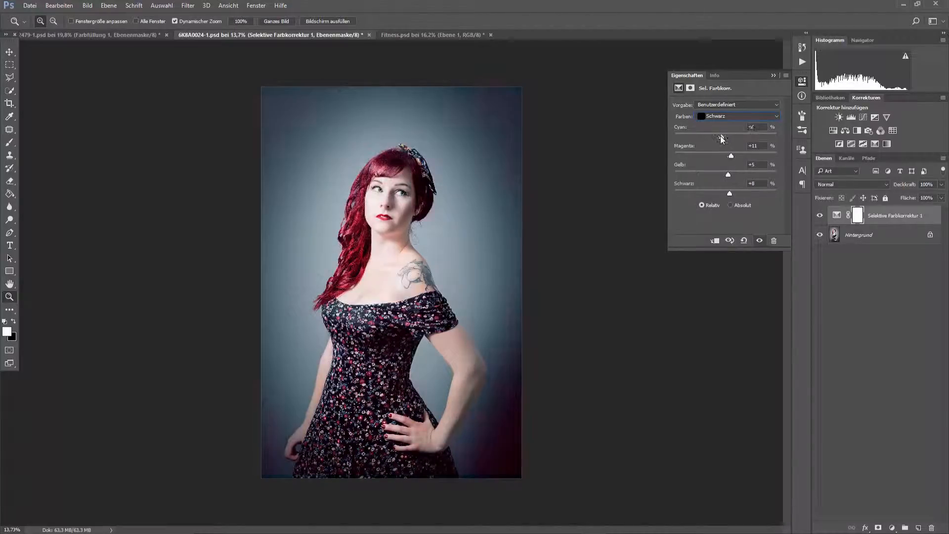
pyautogui.moveTo(750, 137); pyautogui.dragTo(723, 137)
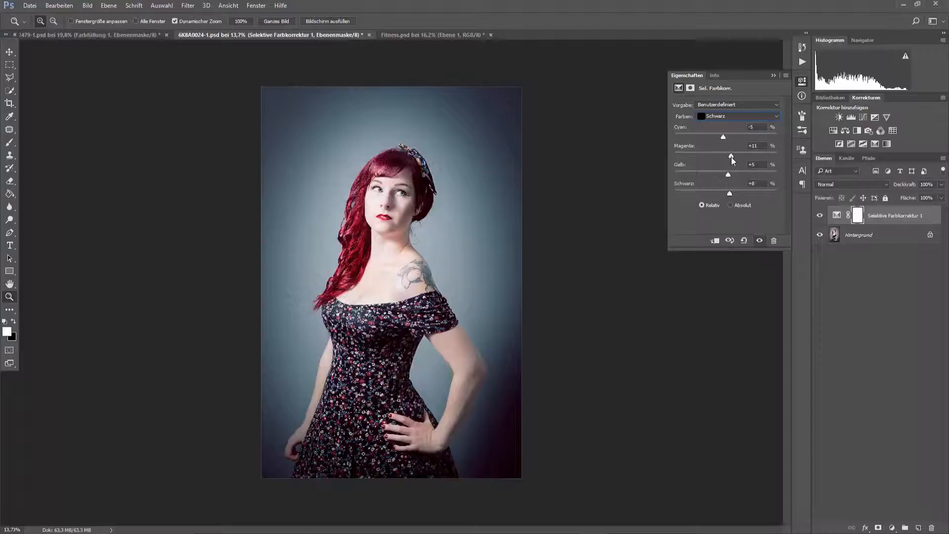
pyautogui.moveTo(730, 155); pyautogui.dragTo(724, 155)
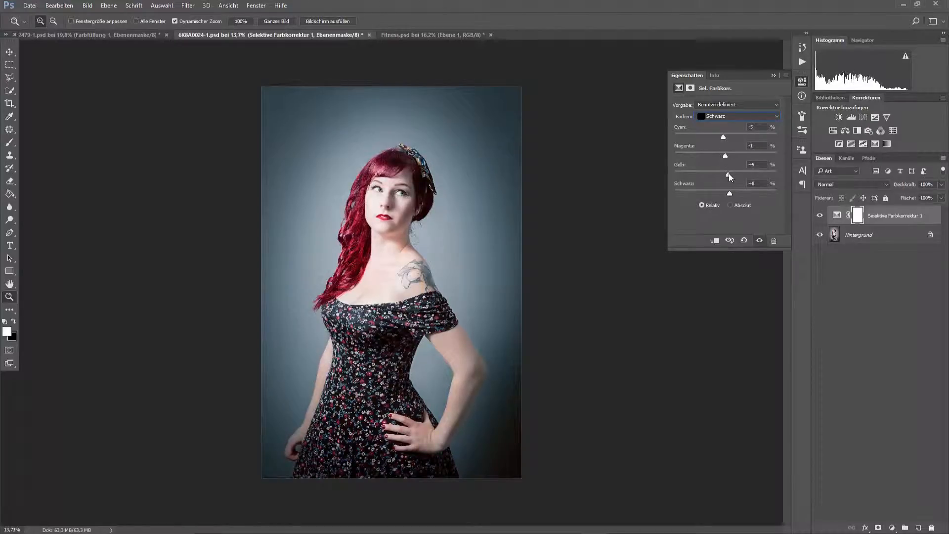
pyautogui.moveTo(725, 174); pyautogui.dragTo(722, 174)
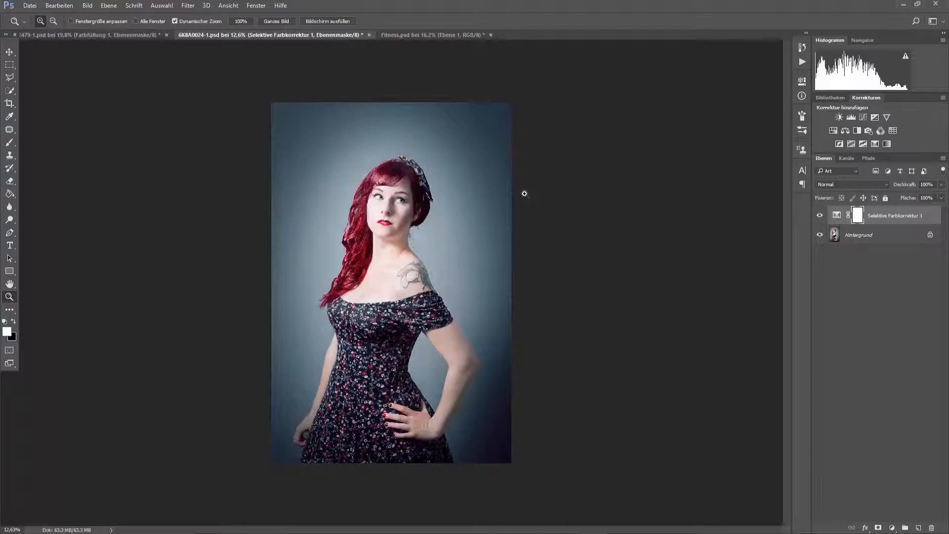
pyautogui.moveTo(503, 144)
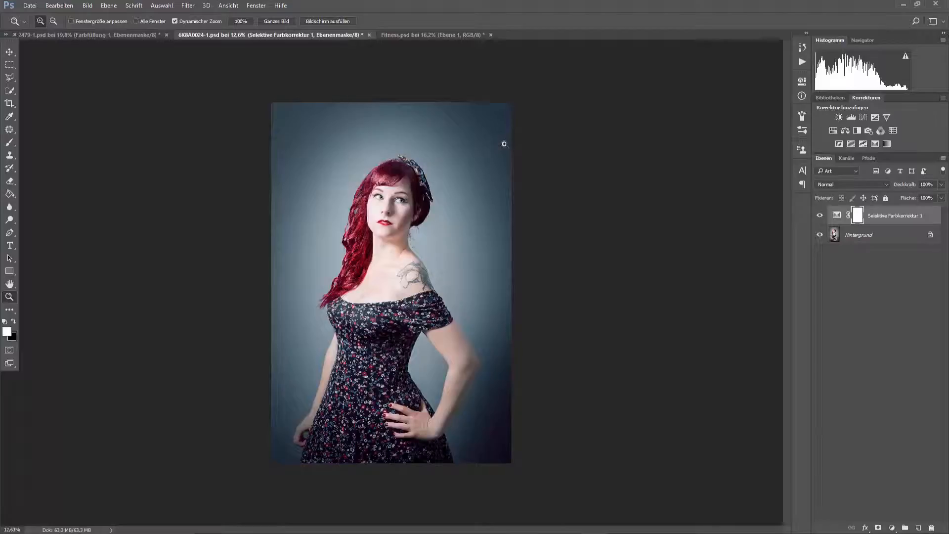
pyautogui.moveTo(310, 123)
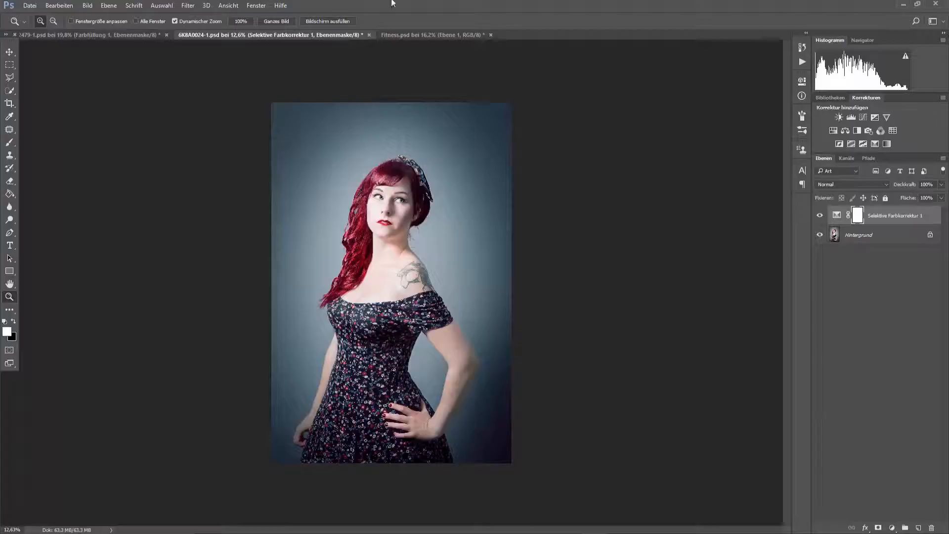
pyautogui.moveTo(482, 129)
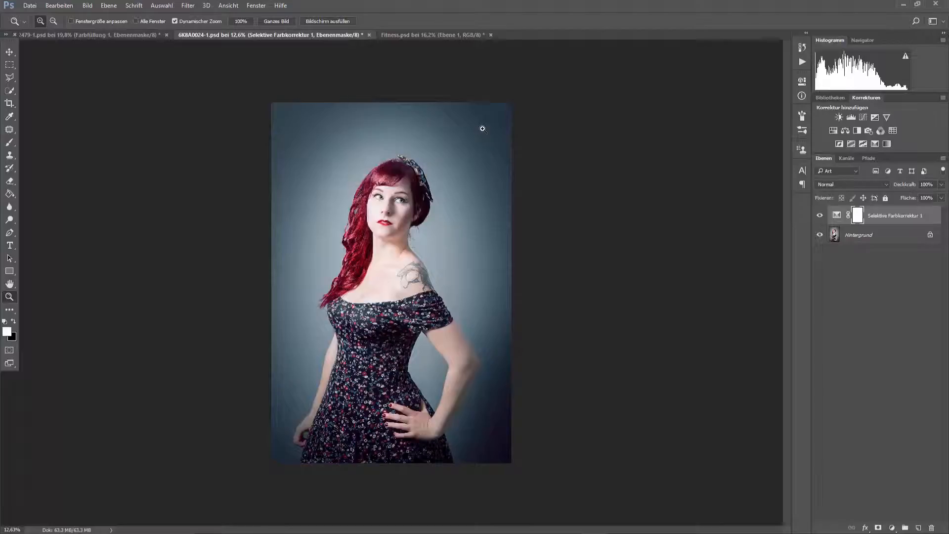
pyautogui.moveTo(435, 89)
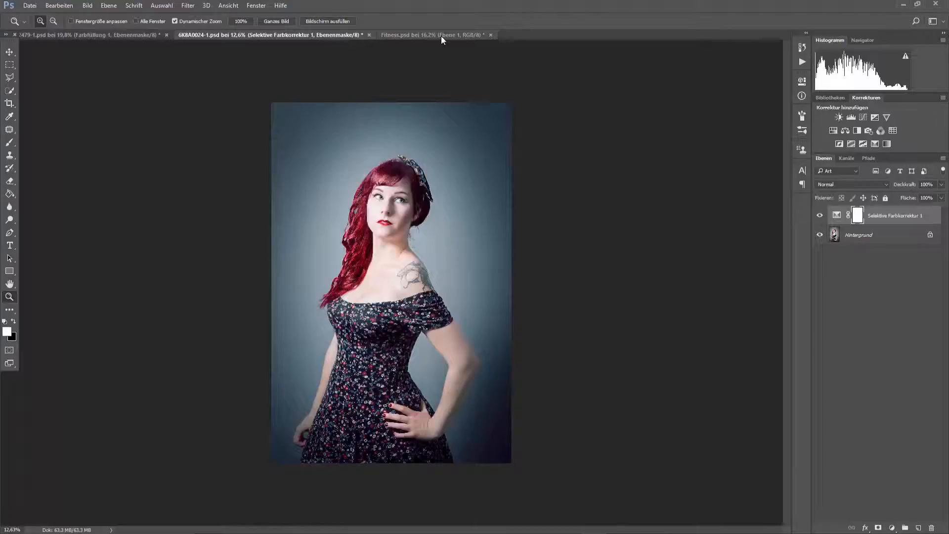
# Step: Switch to the Fitness.psd gym portrait document
pyautogui.click(435, 36)
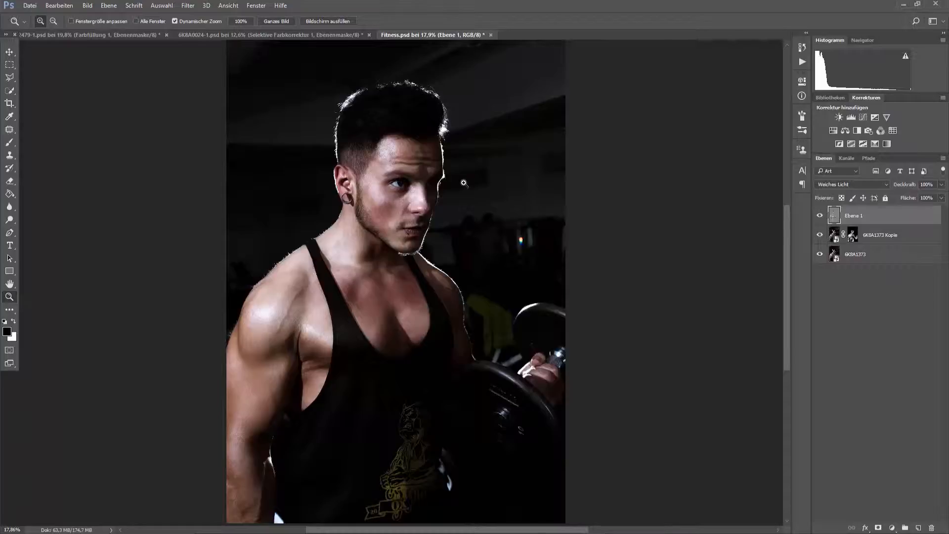
pyautogui.moveTo(482, 130)
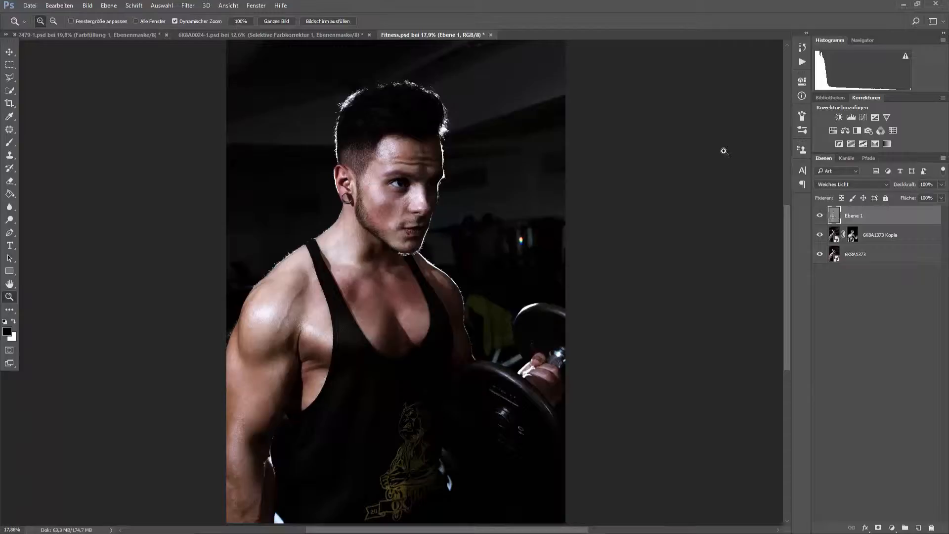
pyautogui.click(864, 130)
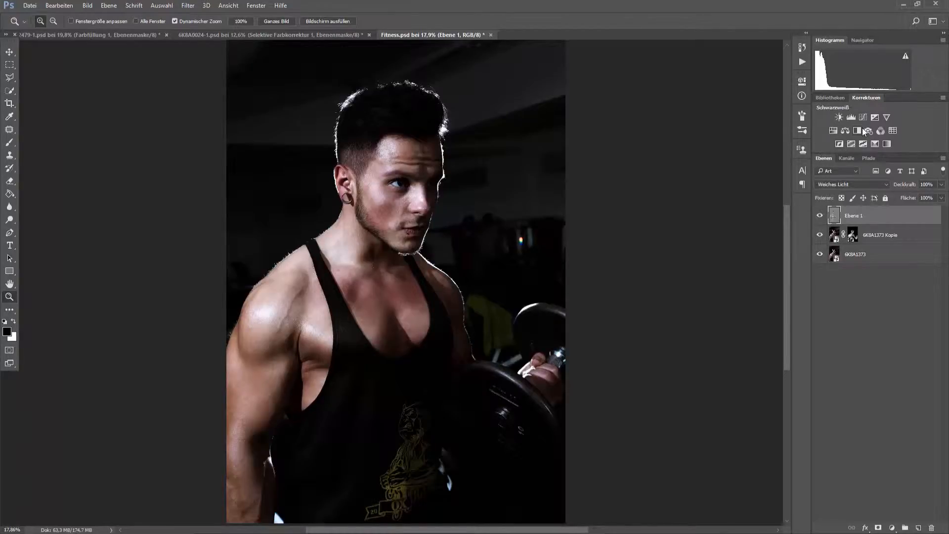
pyautogui.moveTo(864, 130)
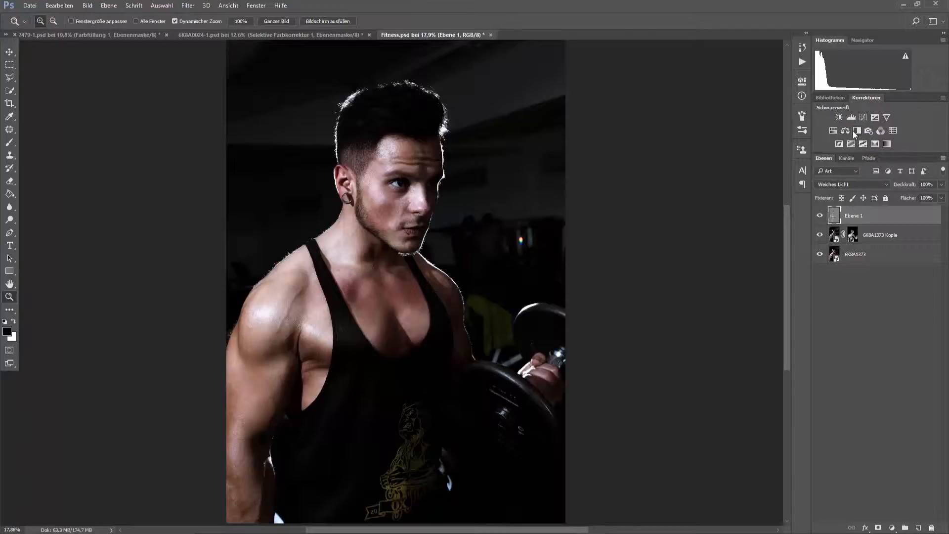
# Step: Add a Black & White adjustment layer, then a Levels adjustment layer above it
pyautogui.click(855, 130)
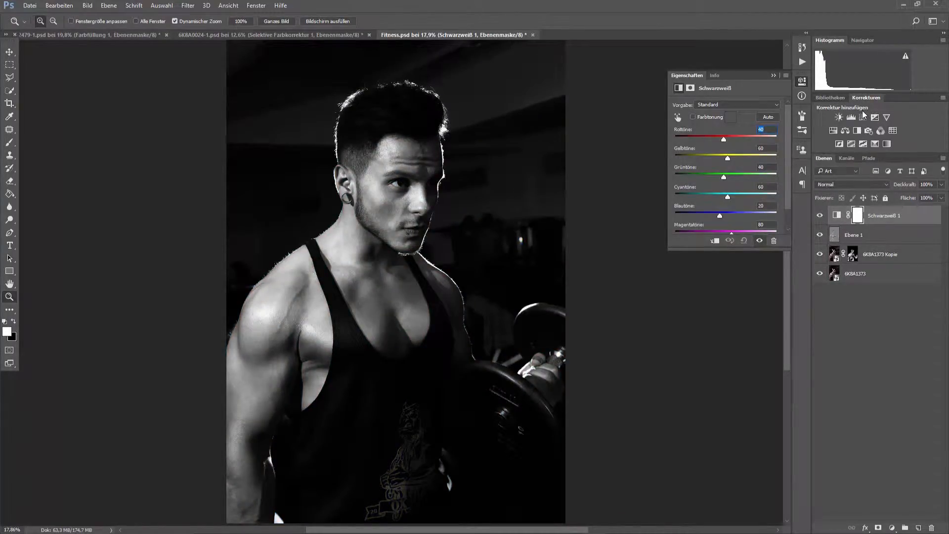
pyautogui.moveTo(851, 116)
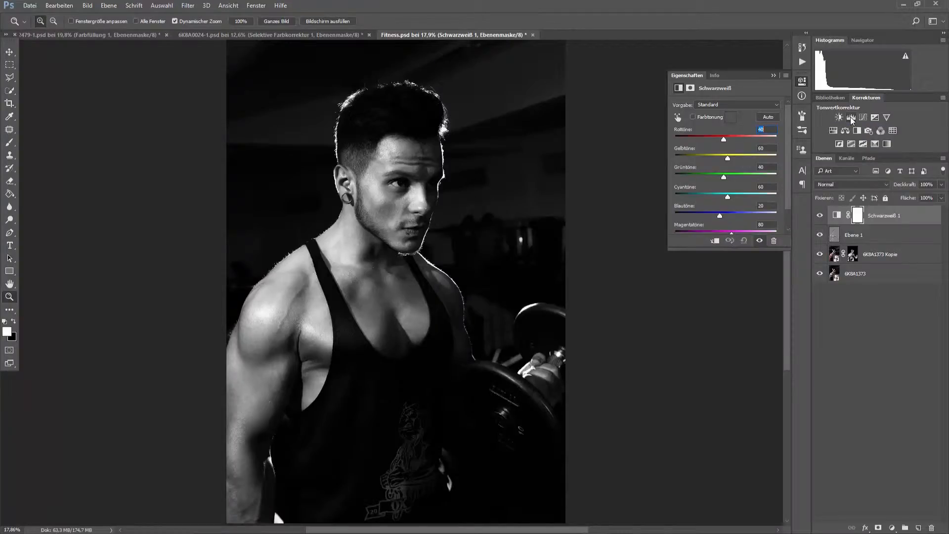
pyautogui.click(850, 117)
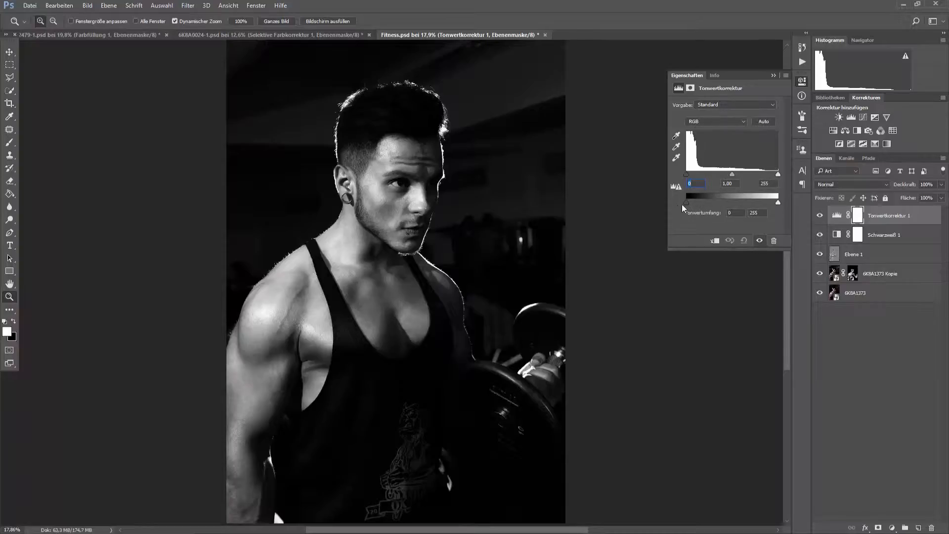
# Step: Raise the Levels black output slider so the shadows fade to a matte grey
pyautogui.moveTo(684, 202); pyautogui.dragTo(688, 203)
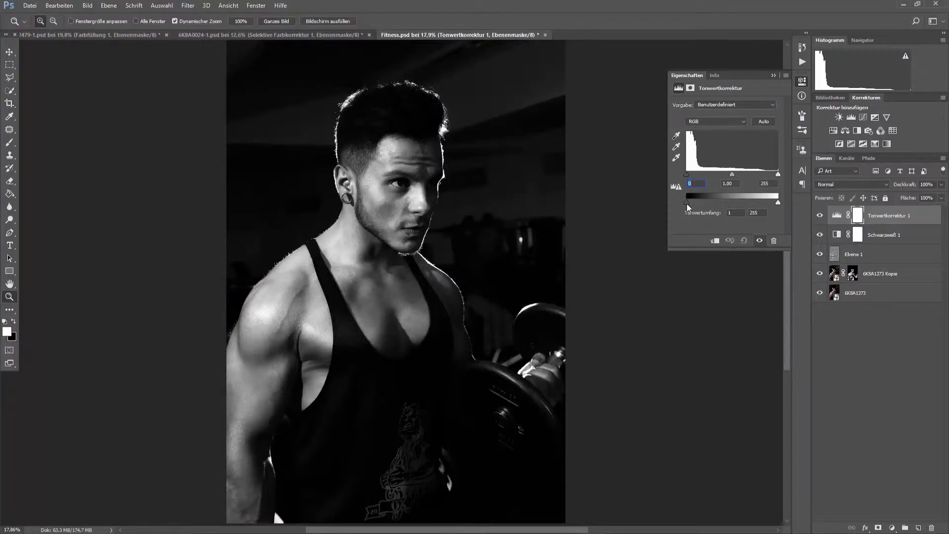
pyautogui.moveTo(685, 203); pyautogui.dragTo(695, 204)
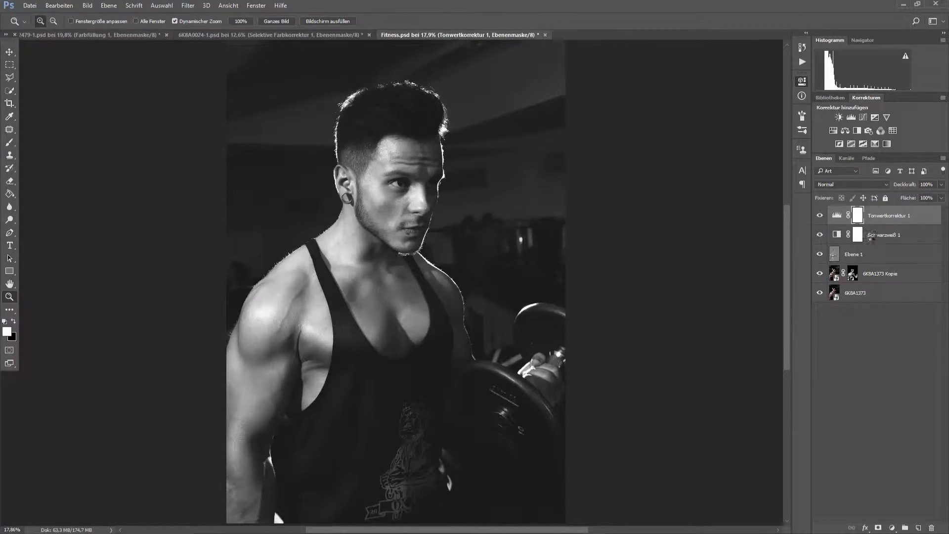
# Step: Select the Schwarzweiß 1 layer and show its blend mode options
pyautogui.click(884, 236)
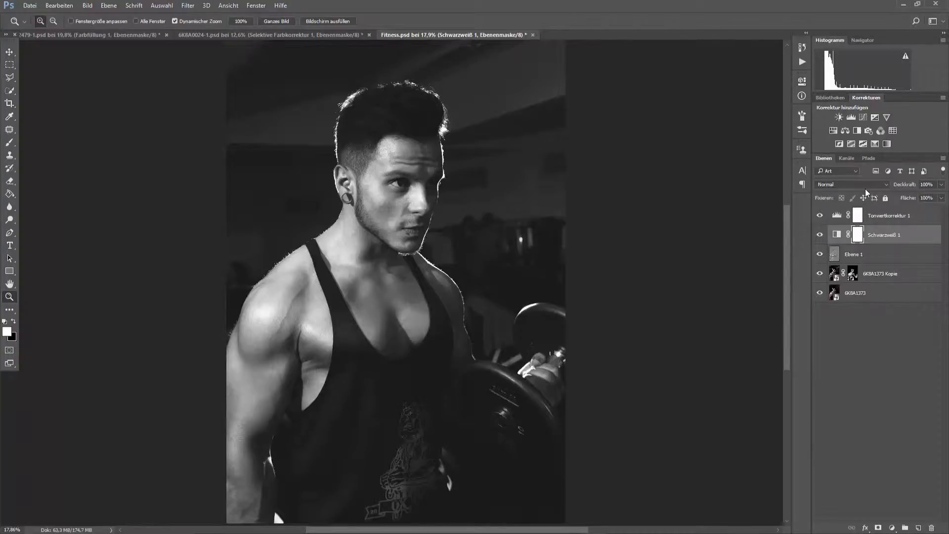
pyautogui.moveTo(867, 193)
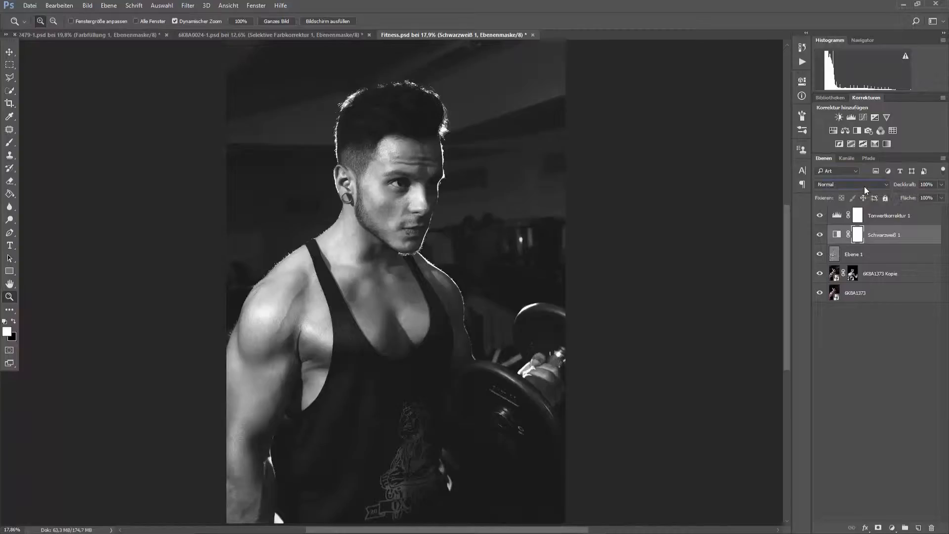
pyautogui.click(852, 184)
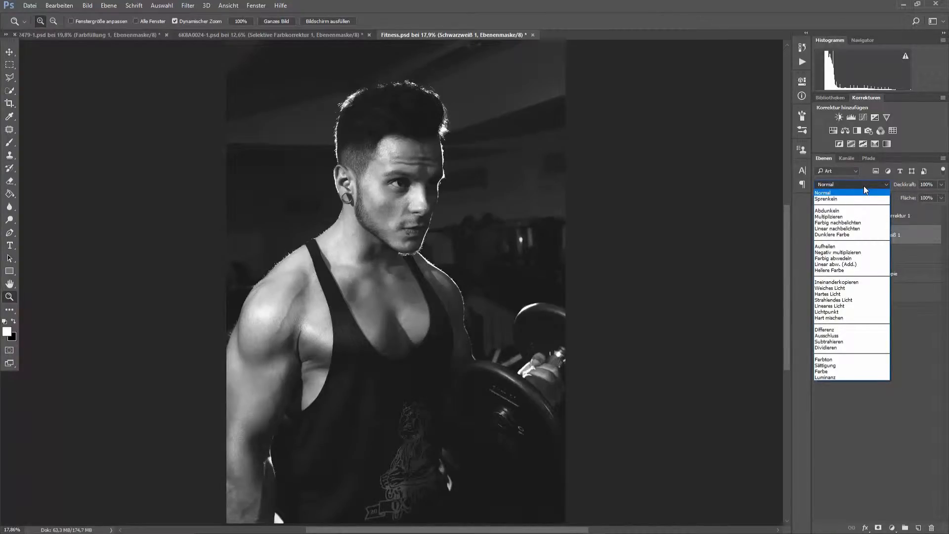
pyautogui.moveTo(852, 322)
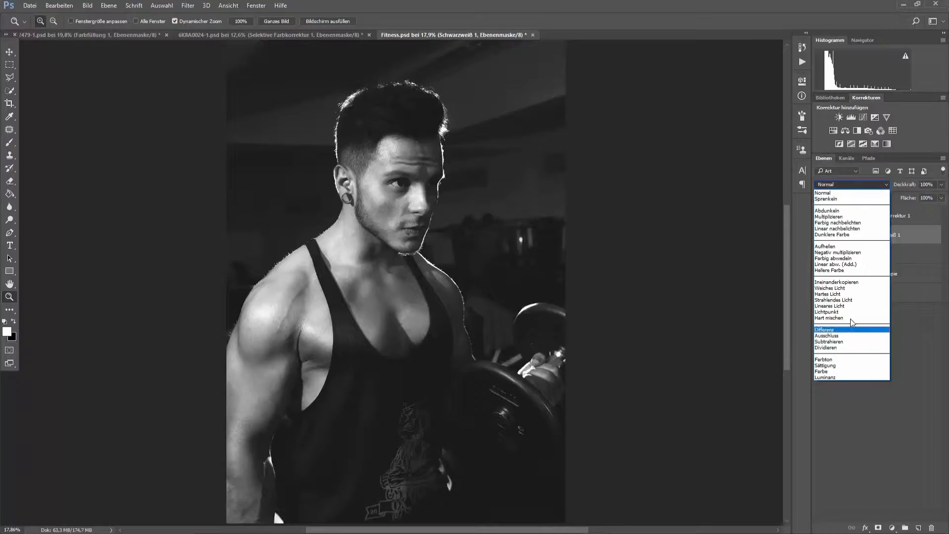
pyautogui.moveTo(838, 264)
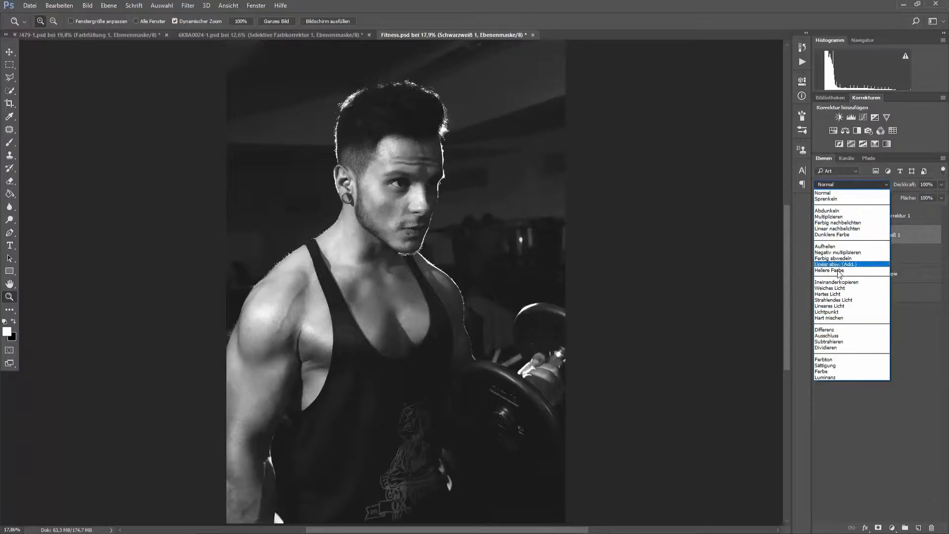
pyautogui.moveTo(850, 209)
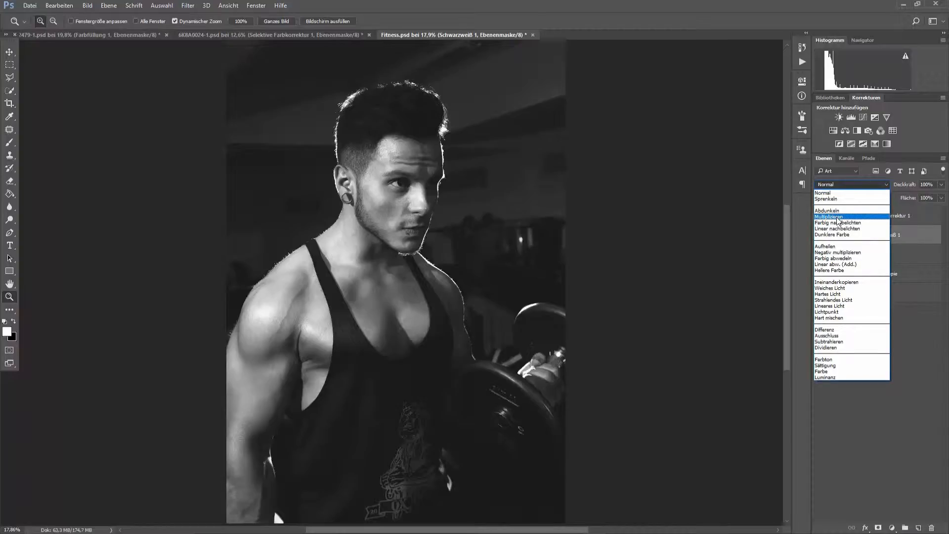
pyautogui.moveTo(827, 235)
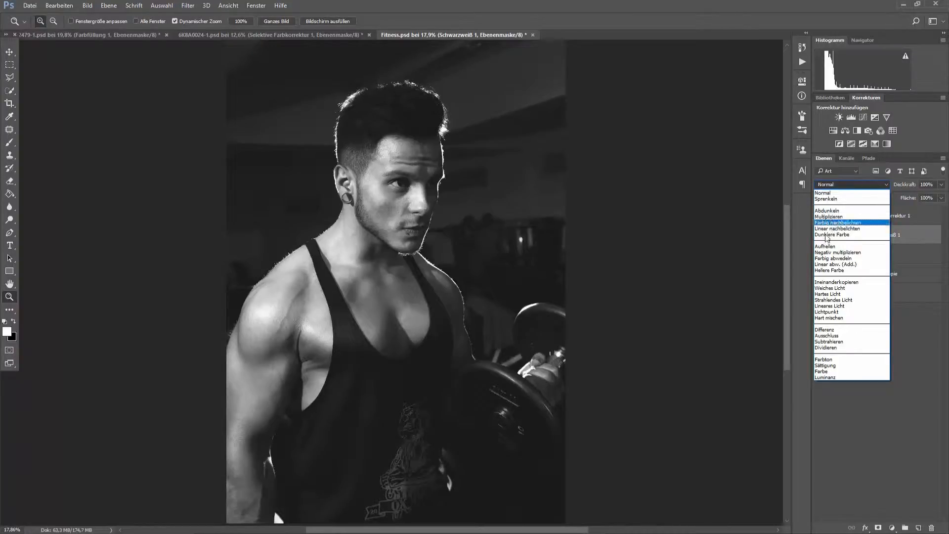
pyautogui.moveTo(836, 282)
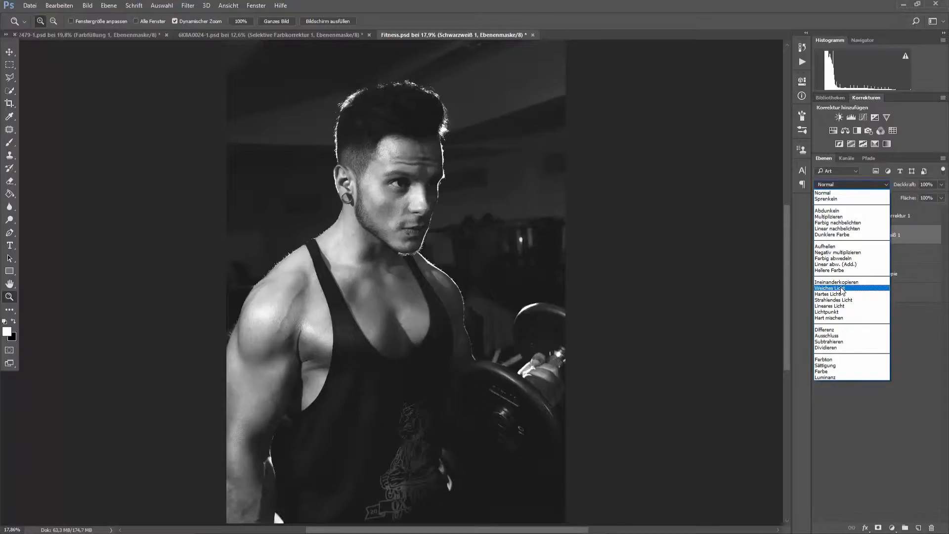
pyautogui.moveTo(854, 218)
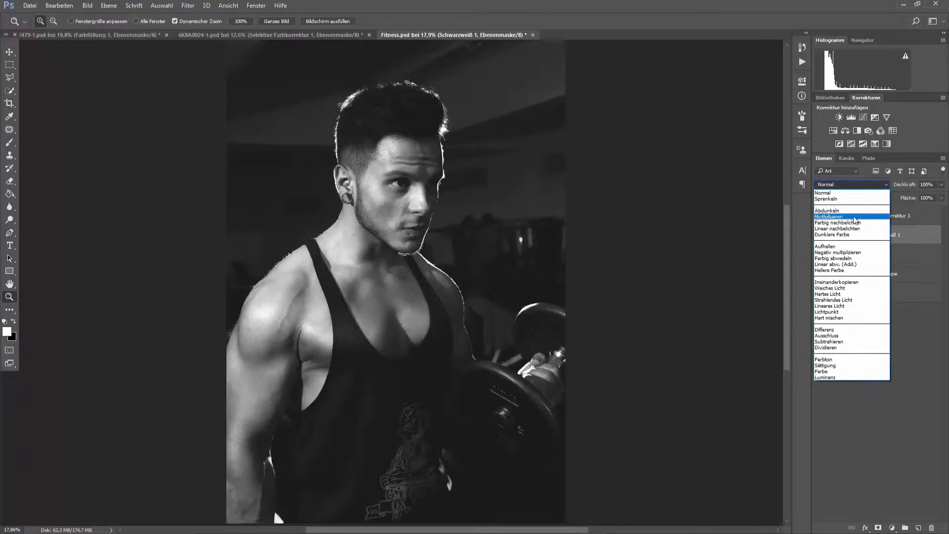
pyautogui.moveTo(846, 288)
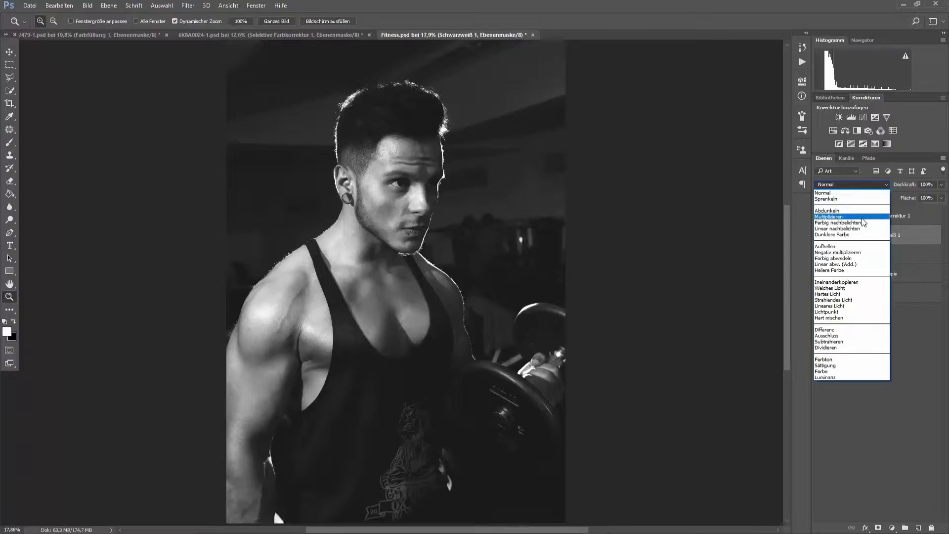
# Step: Blend the black-and-white layer as Multiplizieren and lower its Deckkraft to 47%
pyautogui.click(828, 217)
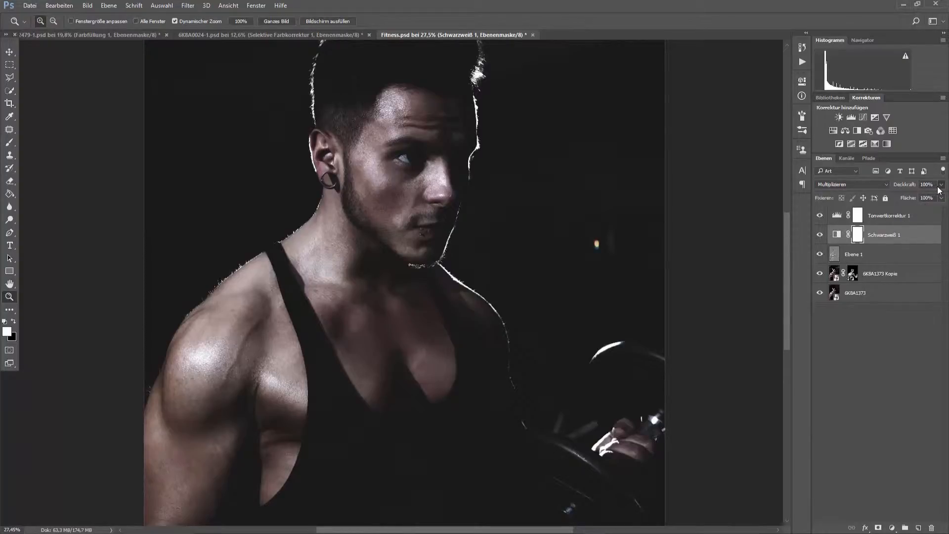
pyautogui.moveTo(938, 198); pyautogui.dragTo(907, 198)
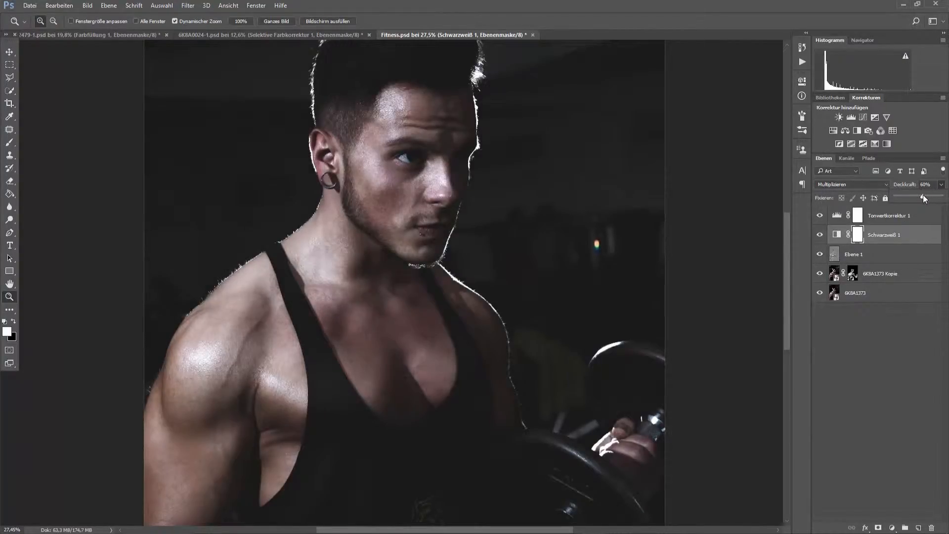
pyautogui.moveTo(922, 198); pyautogui.dragTo(918, 197)
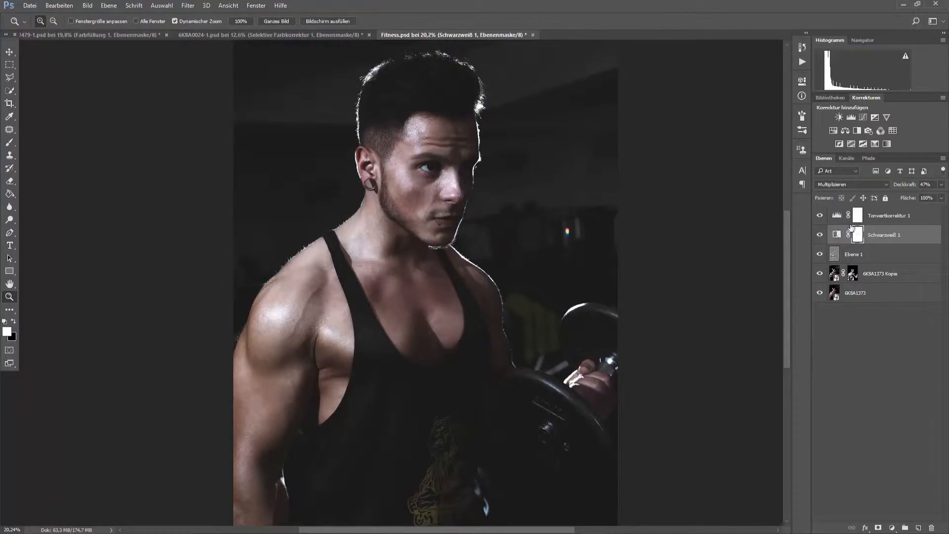
# Step: Switch the black-and-white layer to Weiches Licht and raise its opacity to above 82%
pyautogui.click(851, 183)
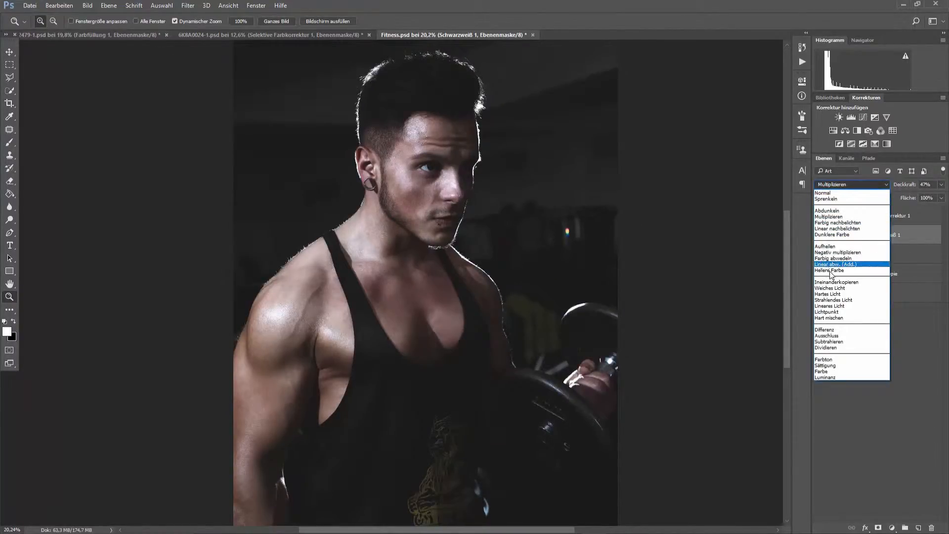
pyautogui.click(837, 282)
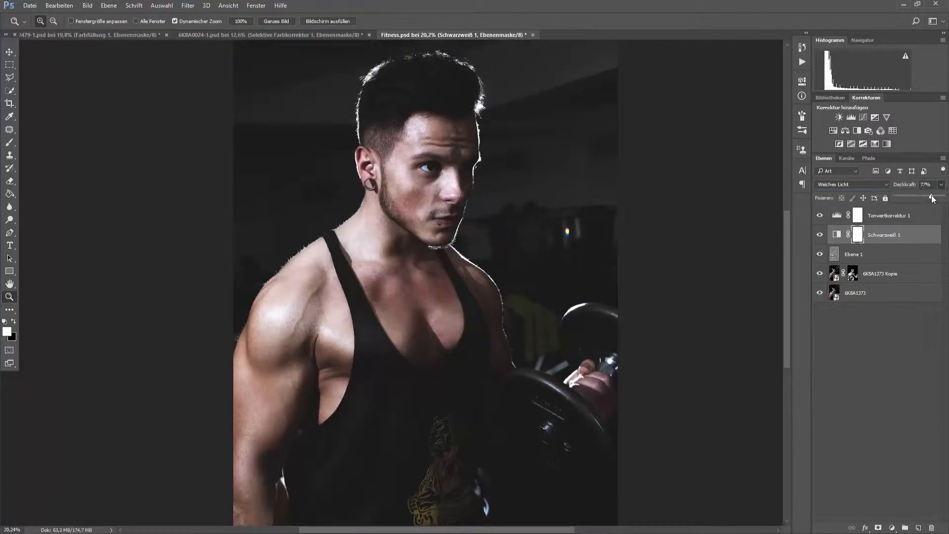
pyautogui.moveTo(931, 198); pyautogui.dragTo(926, 198)
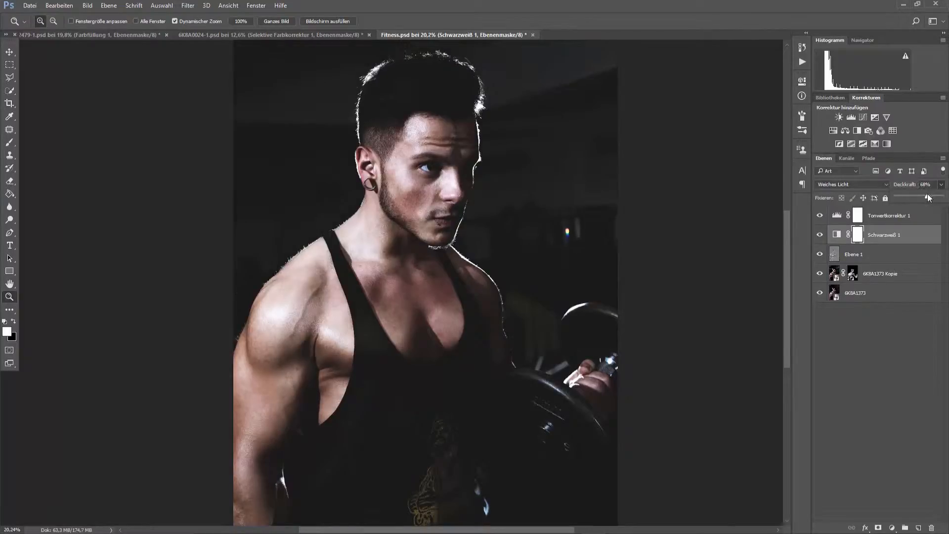
pyautogui.moveTo(927, 197); pyautogui.dragTo(935, 195)
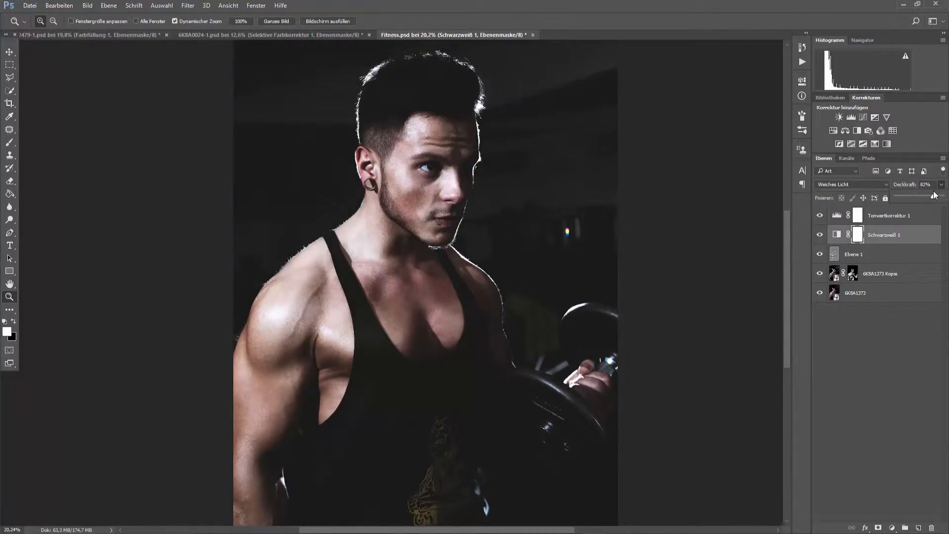
pyautogui.moveTo(935, 195); pyautogui.dragTo(938, 197)
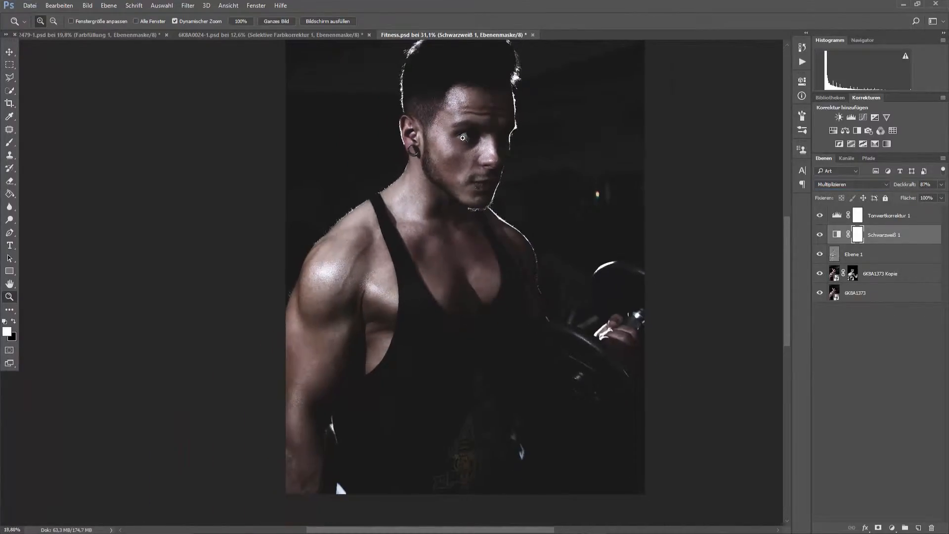
# Step: Reselect Weiches Licht for the black-and-white layer after comparing modes again
pyautogui.click(850, 184)
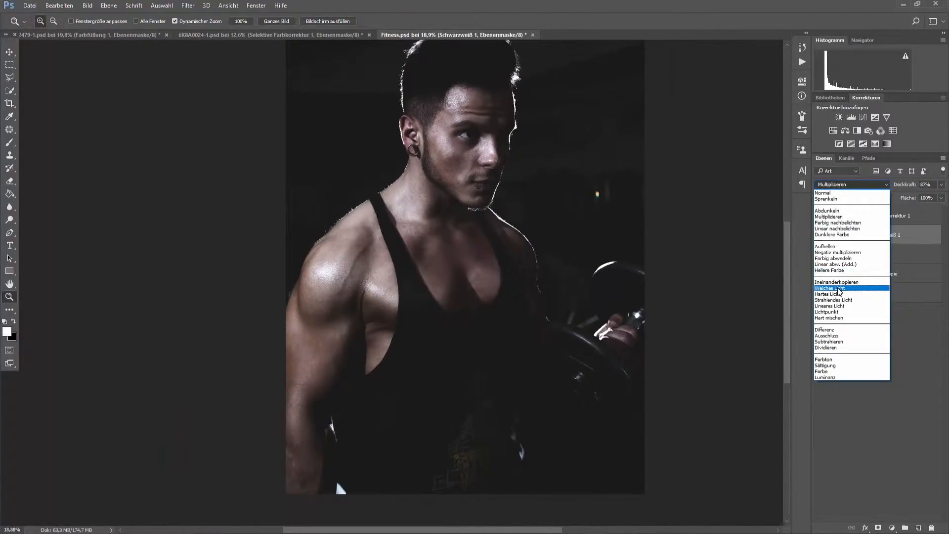
pyautogui.click(829, 287)
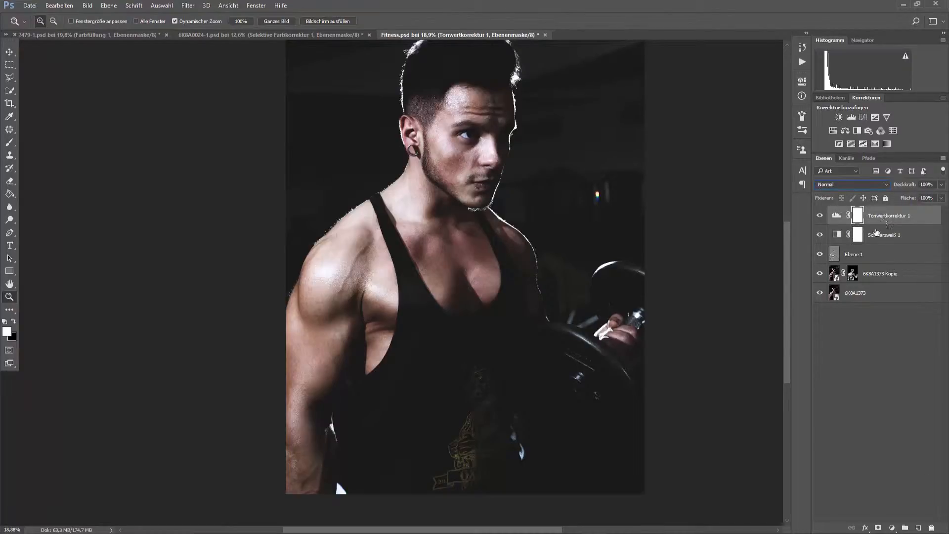
# Step: Delete the Tonwertkorrektur 1 and Schwarzweiß 1 adjustment layers together, confirming with Ja
pyautogui.click(884, 235)
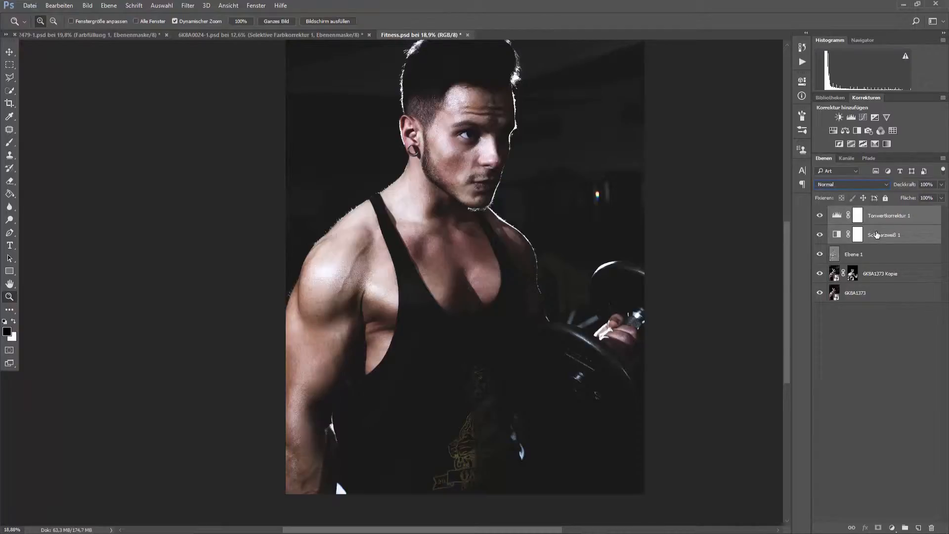
pyautogui.rightClick(884, 235)
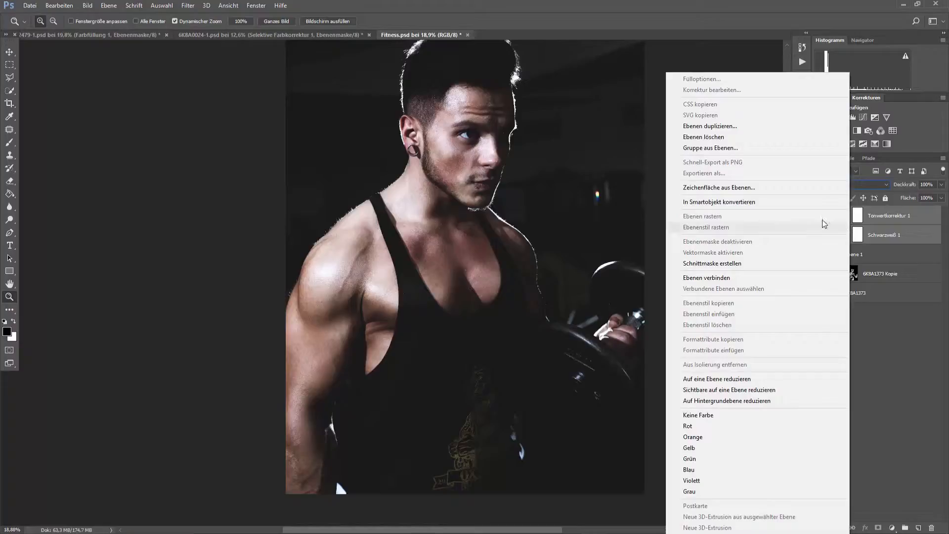
pyautogui.click(704, 136)
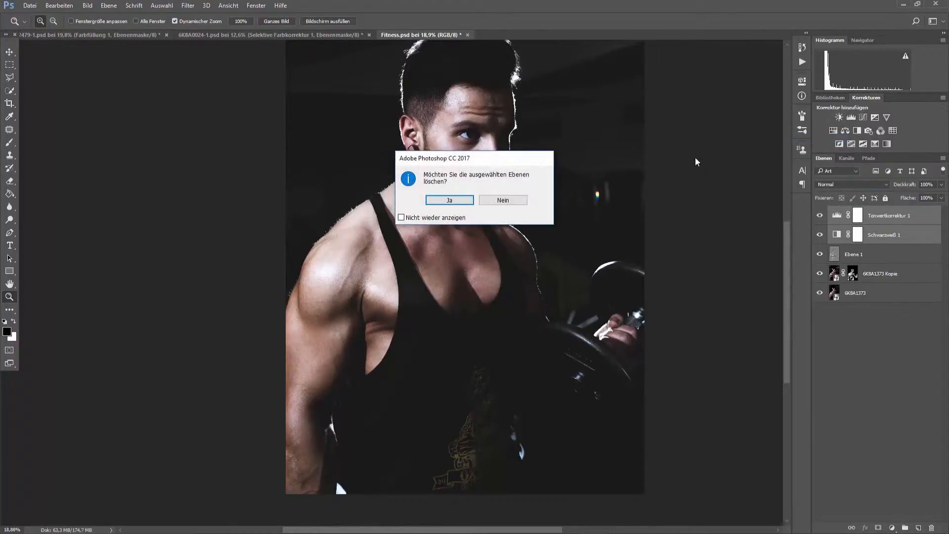
pyautogui.click(449, 200)
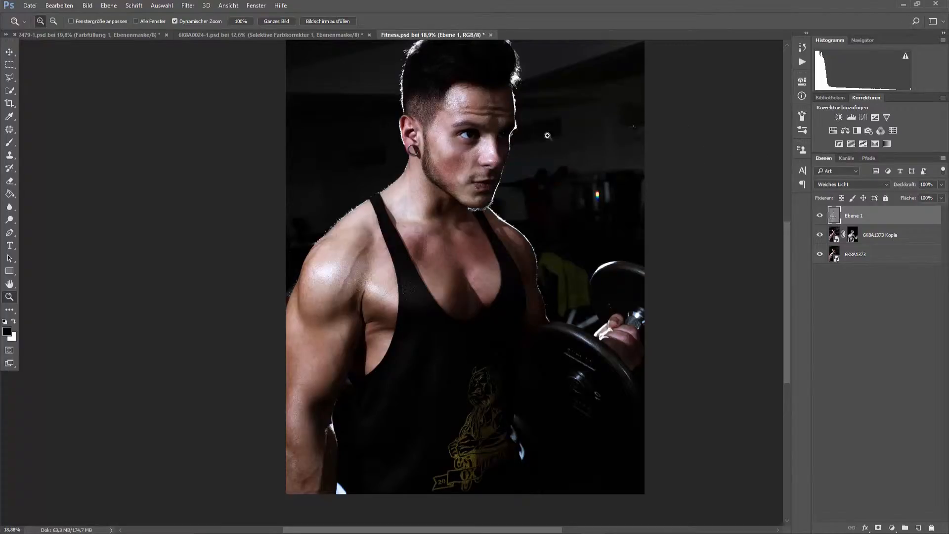
pyautogui.moveTo(483, 147)
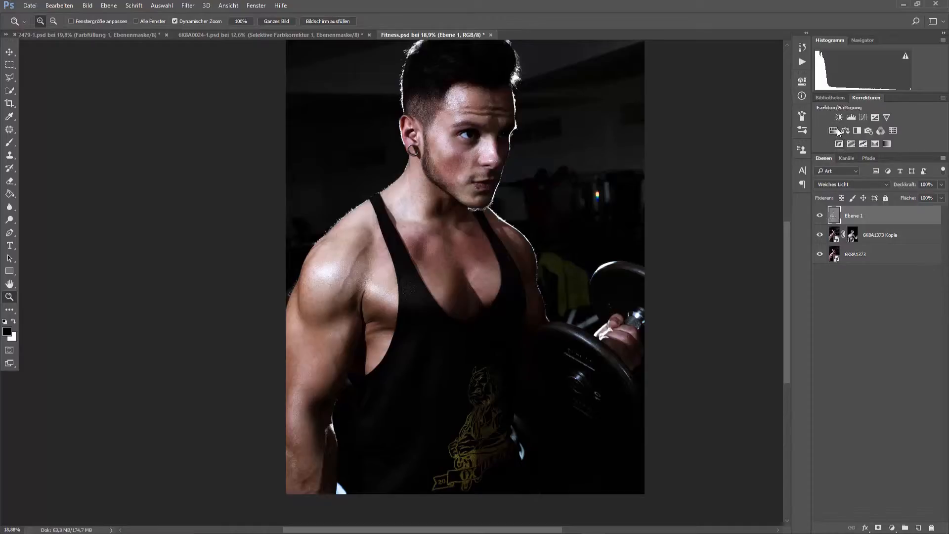
pyautogui.moveTo(817, 134)
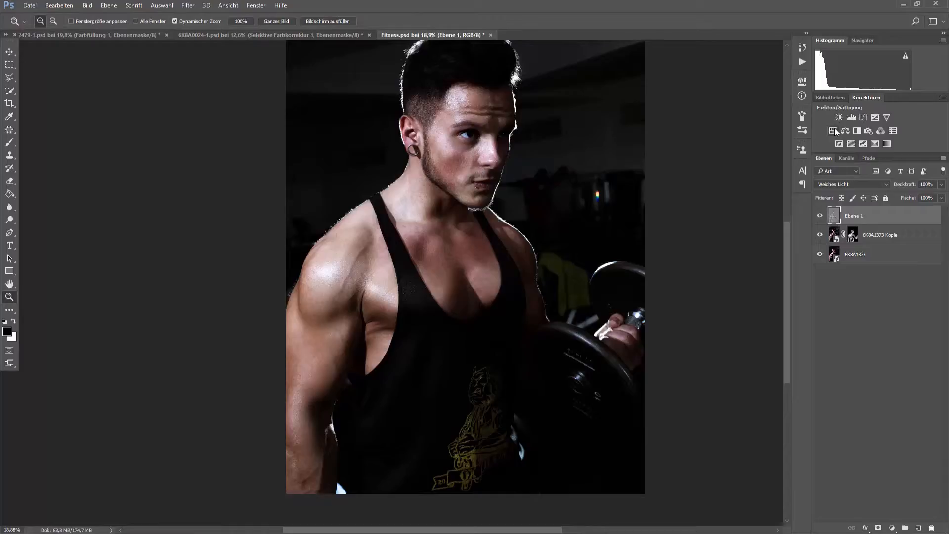
# Step: Add a Farbton/Sättigung layer with Sättigung 25 and Färben ticked, tinting the photo reddish
pyautogui.click(835, 130)
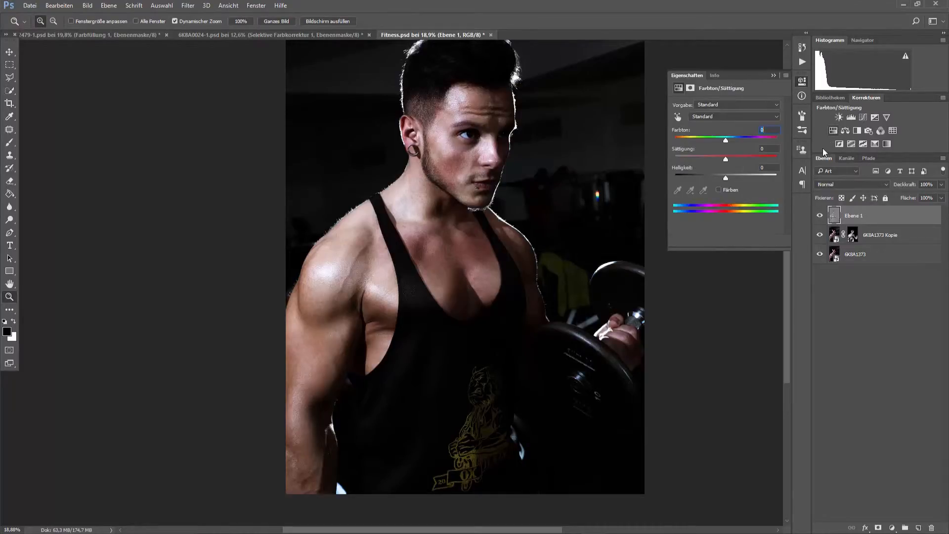
pyautogui.click(833, 130)
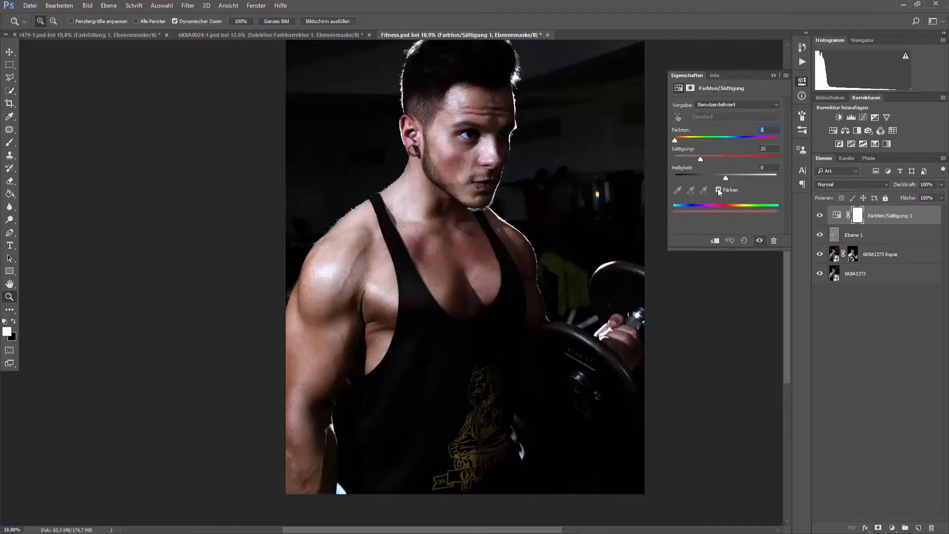
pyautogui.click(719, 189)
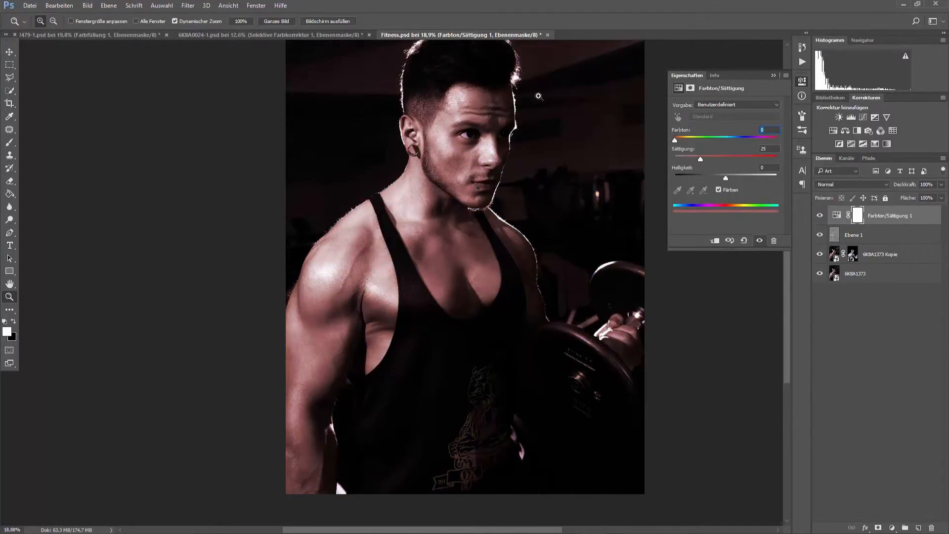
pyautogui.click(851, 183)
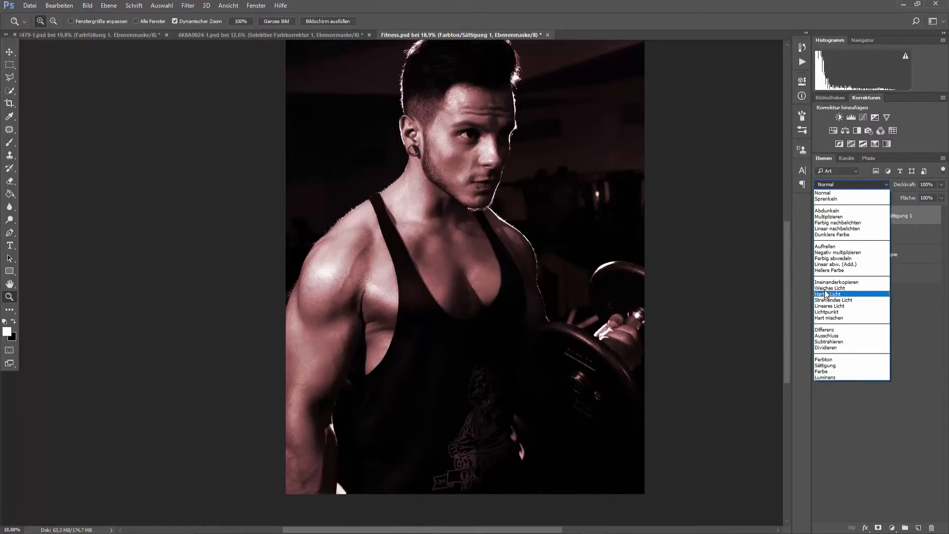
# Step: Blend the Hue/Saturation layer as Weiches Licht at 48% Deckkraft
pyautogui.click(830, 288)
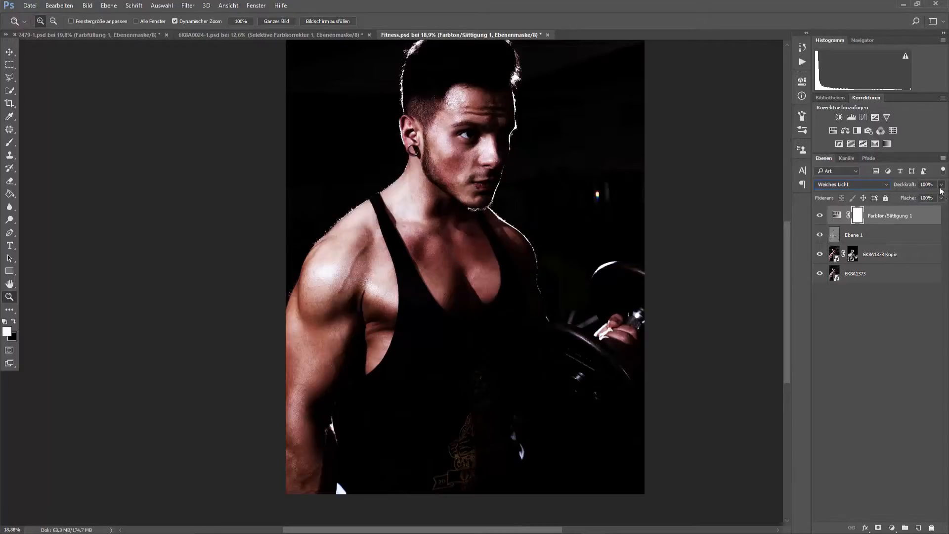
pyautogui.moveTo(941, 191); pyautogui.dragTo(920, 197)
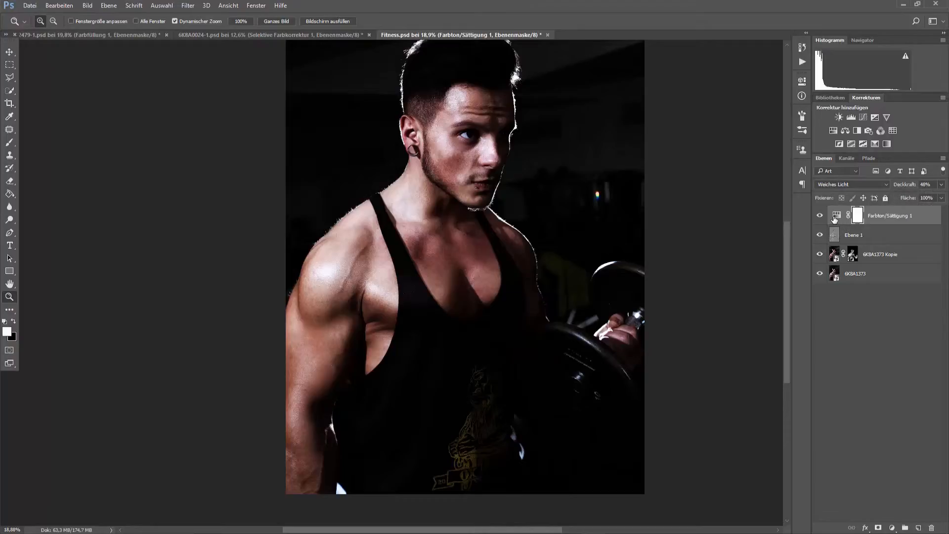
# Step: Shift the colorize Farbton slider to about 52 for a warm yellow tint
pyautogui.doubleClick(836, 215)
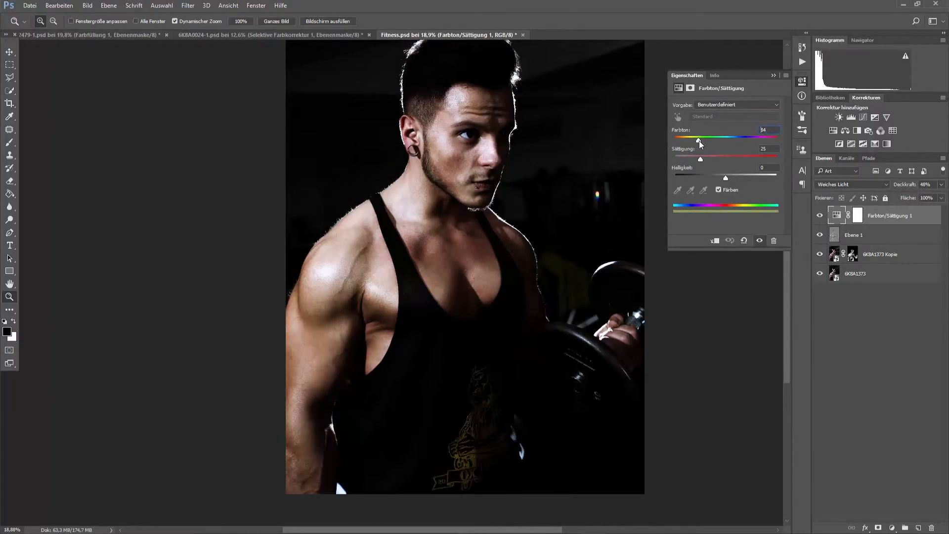
pyautogui.moveTo(700, 139); pyautogui.dragTo(752, 139)
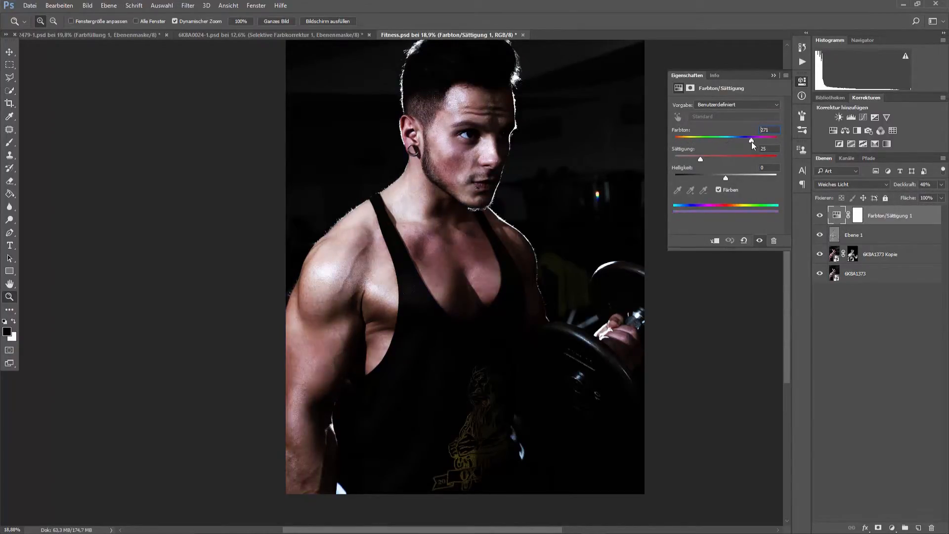
pyautogui.moveTo(752, 141); pyautogui.dragTo(718, 142)
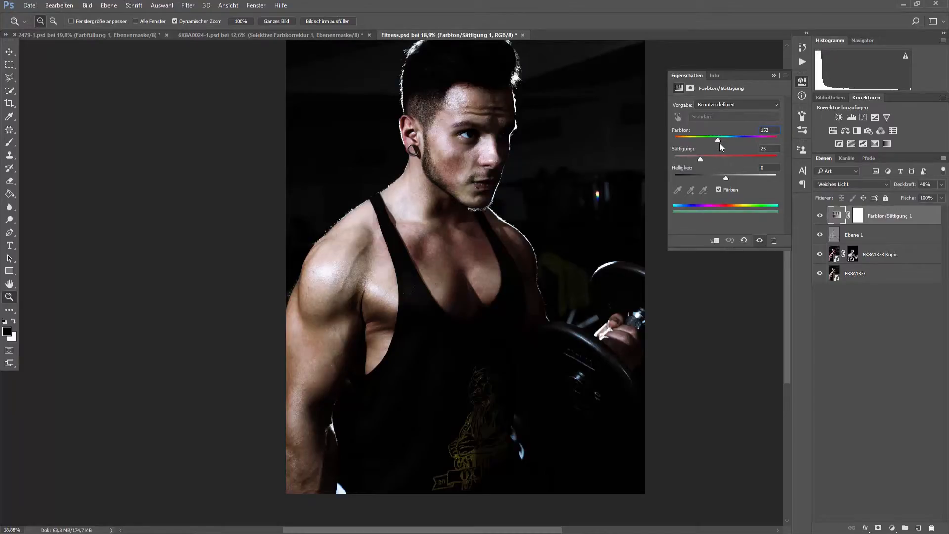